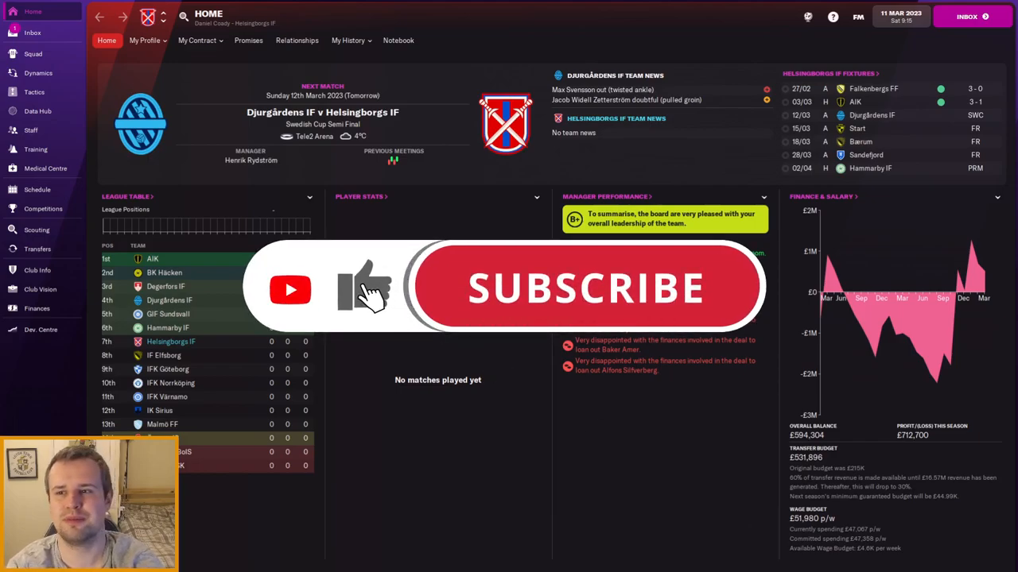
View the Fremad Amager job interview invitation in the Inbox
click(589, 290)
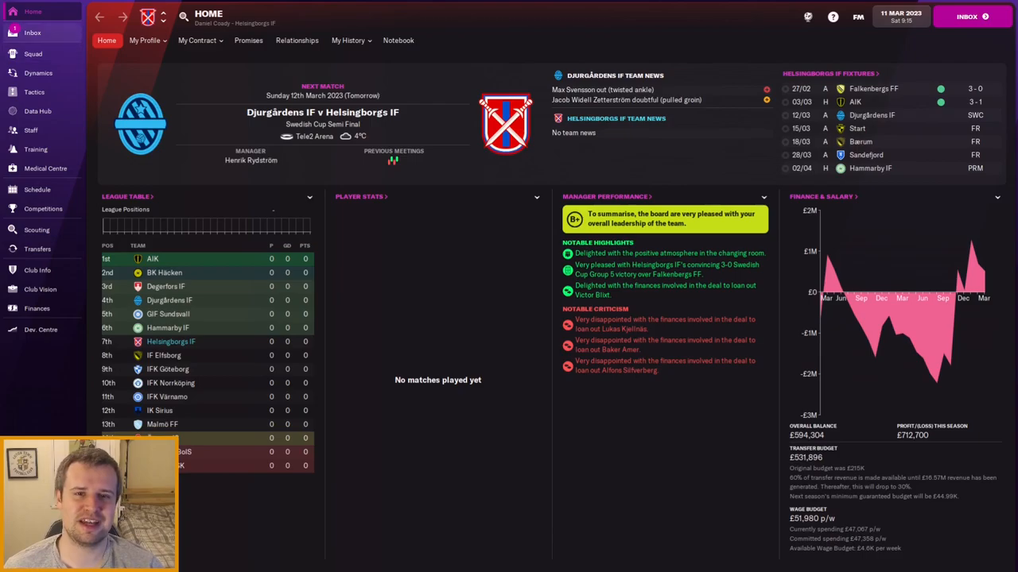
click(29, 35)
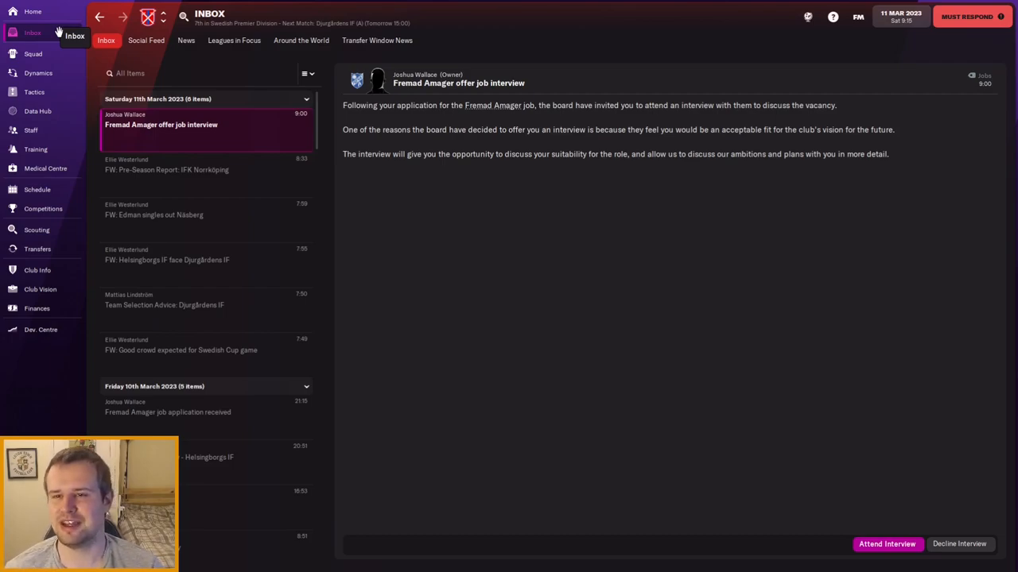
mouse_move(484, 119)
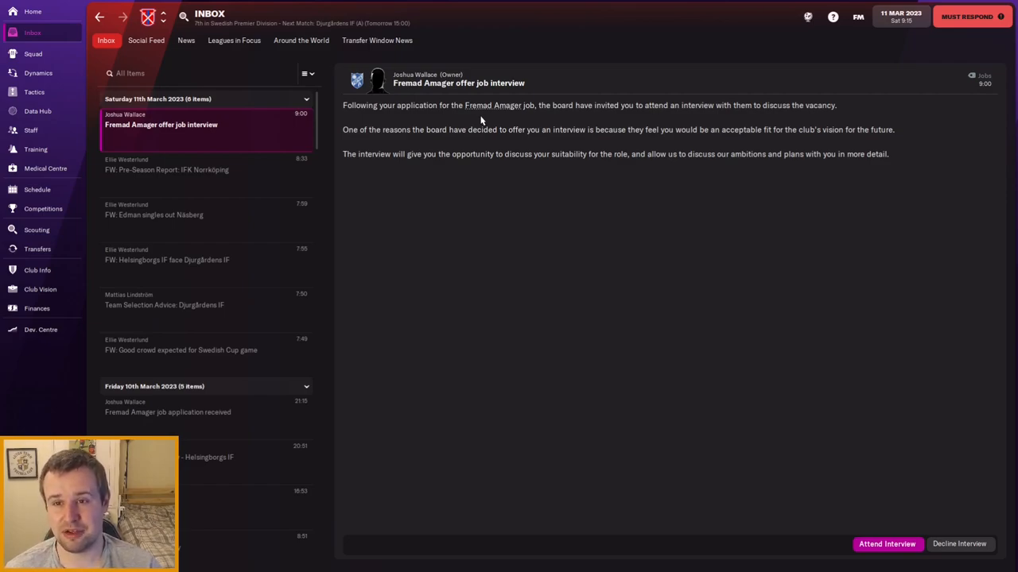
mouse_move(512, 118)
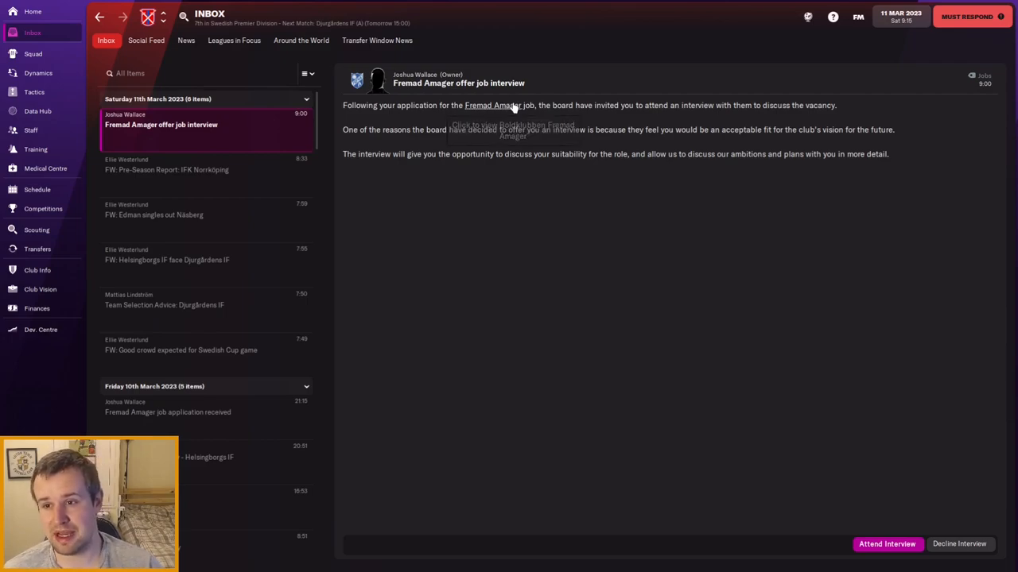
click(486, 105)
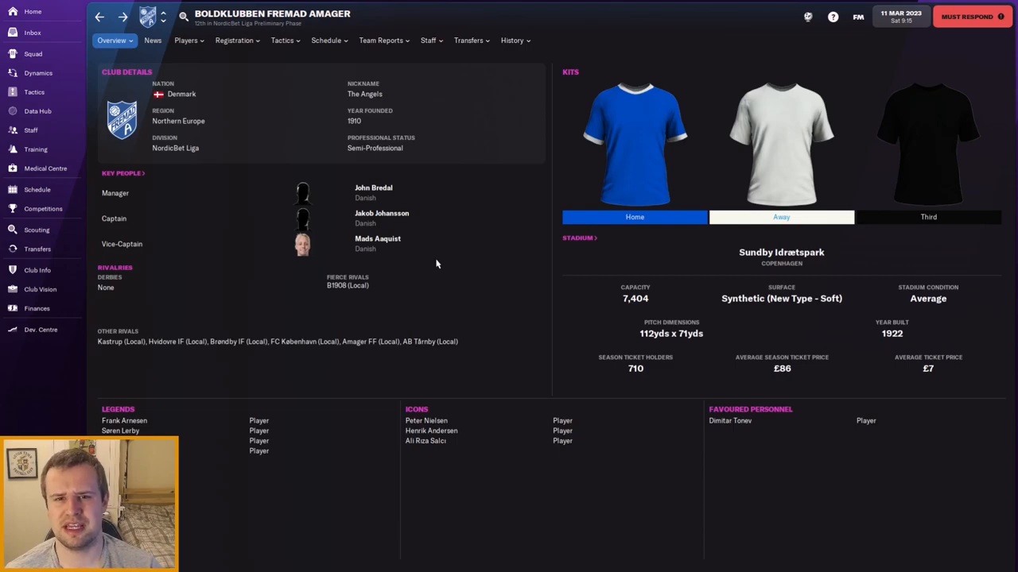
click(35, 33)
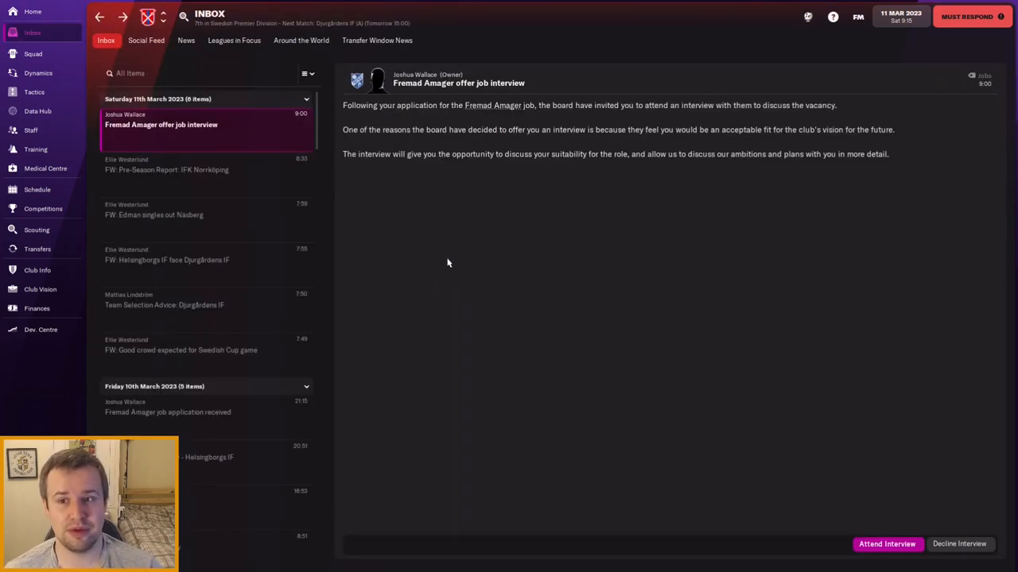
mouse_move(700, 337)
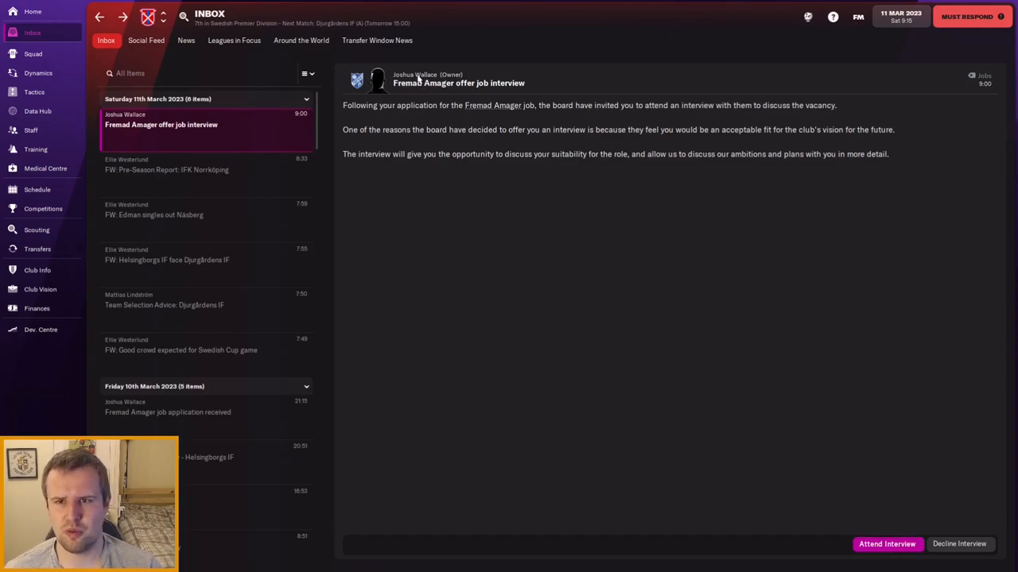
mouse_move(375, 86)
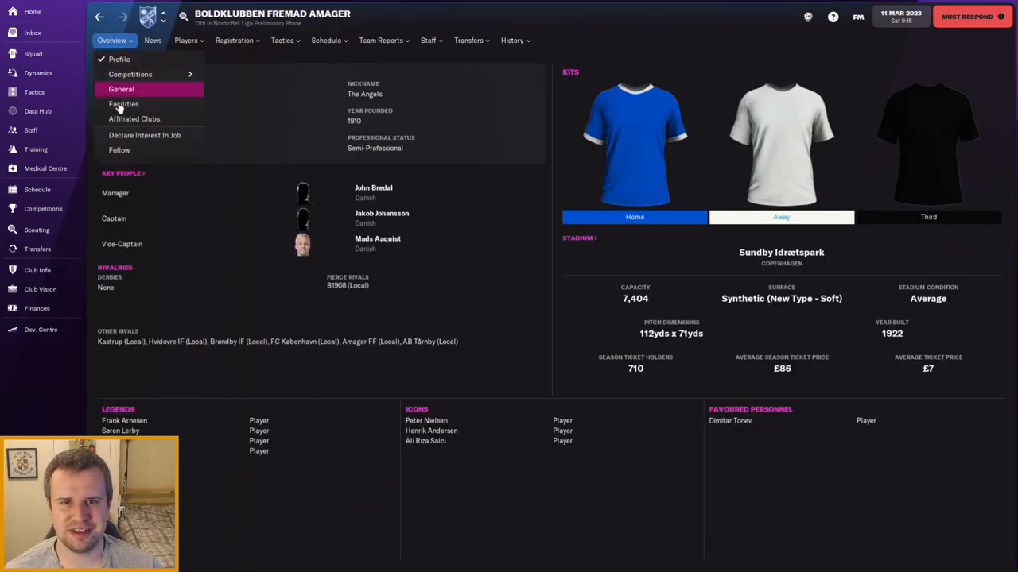
click(426, 41)
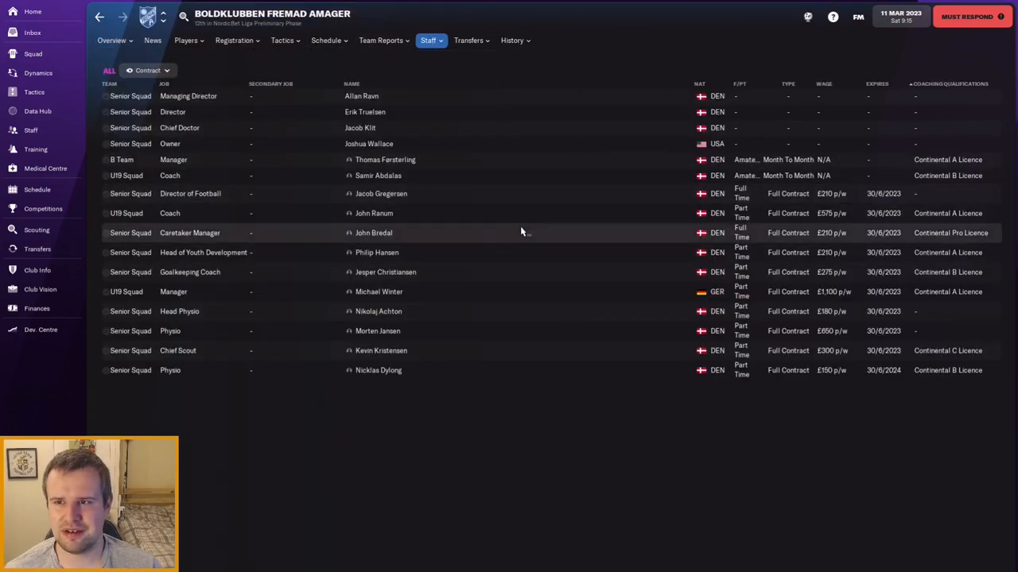
mouse_move(431, 127)
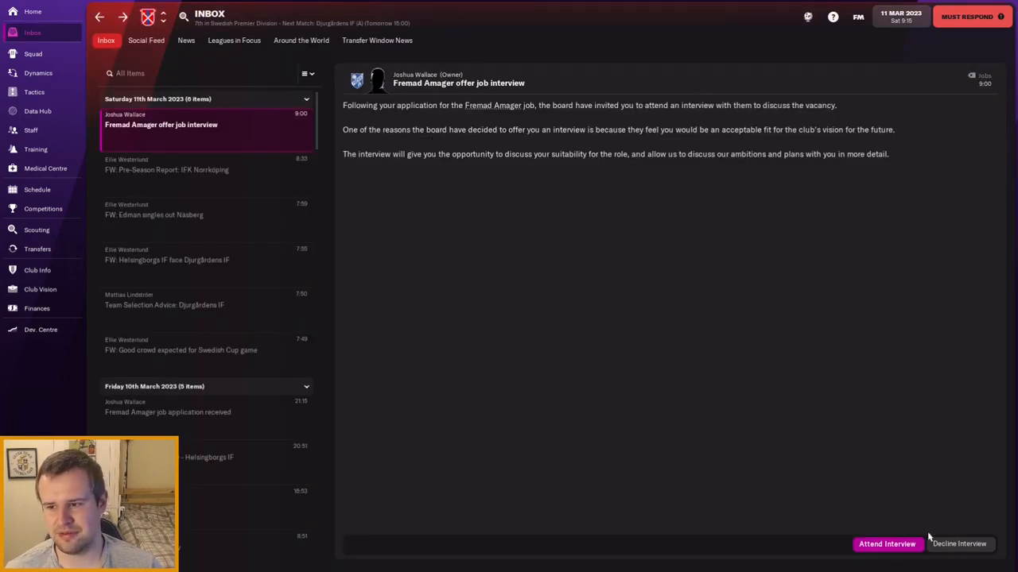
Attend the Fremad Amager interview and give the opening reply to the board
click(885, 544)
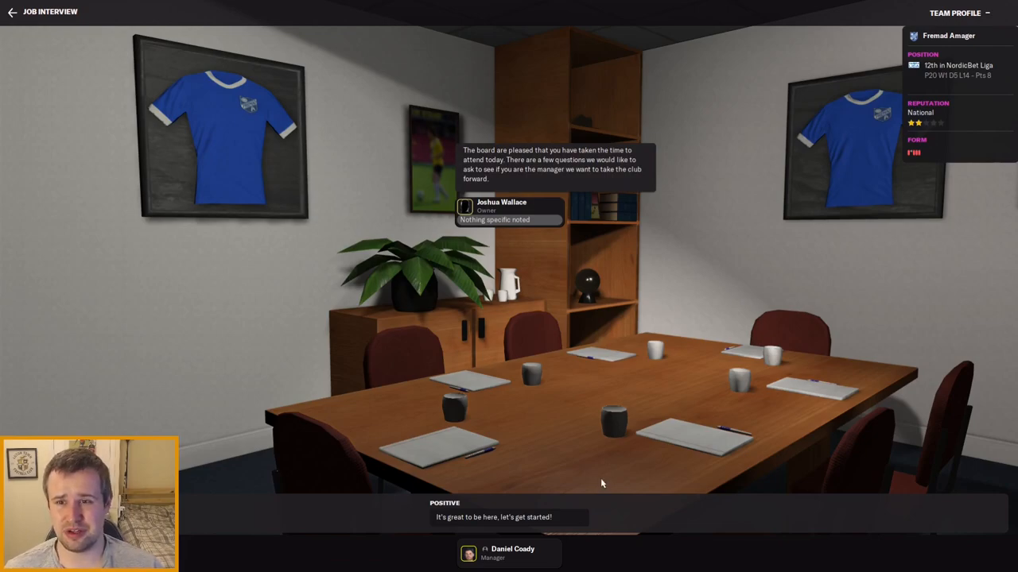
mouse_move(557, 175)
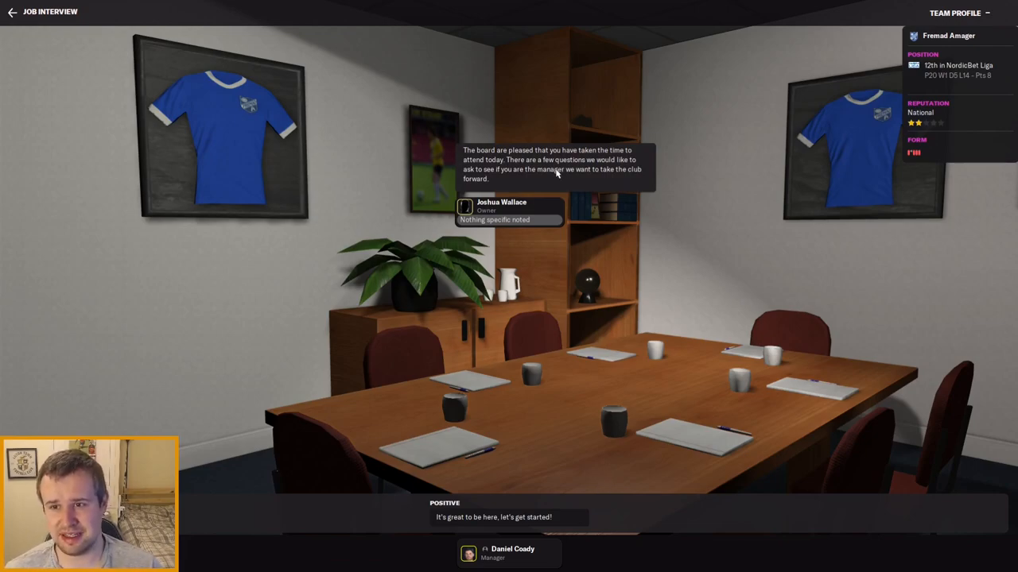
mouse_move(483, 369)
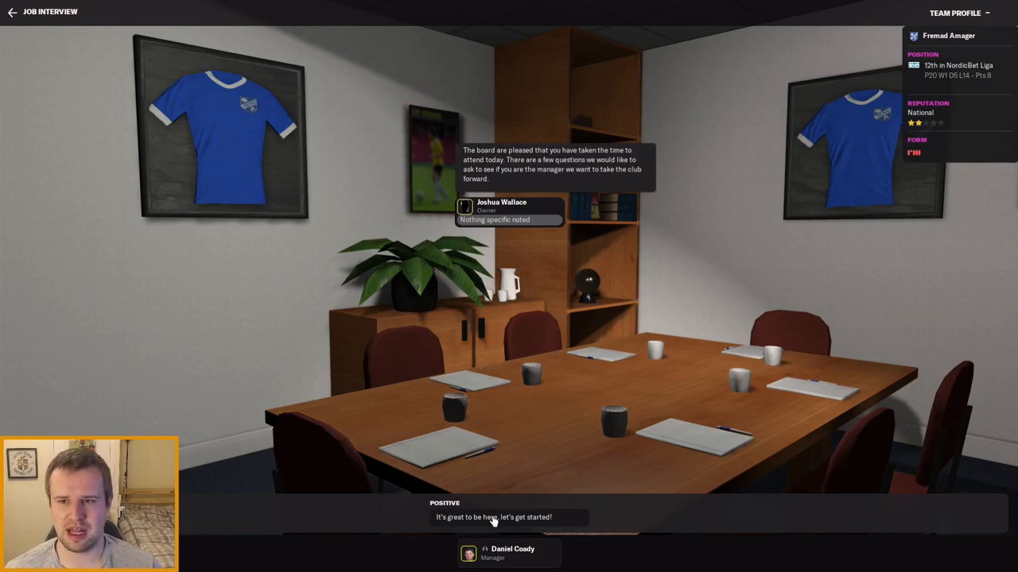
click(493, 517)
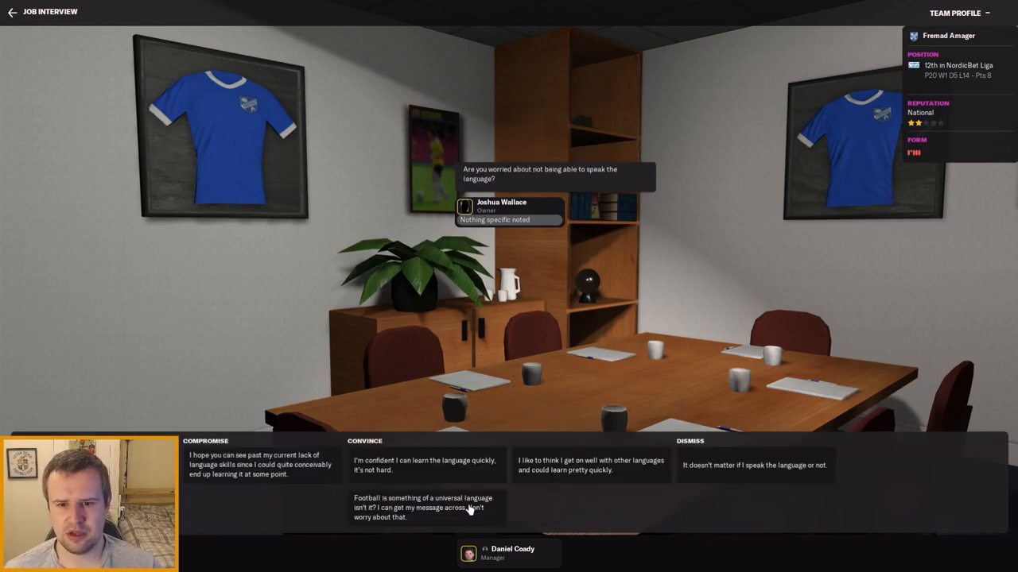
mouse_move(270, 477)
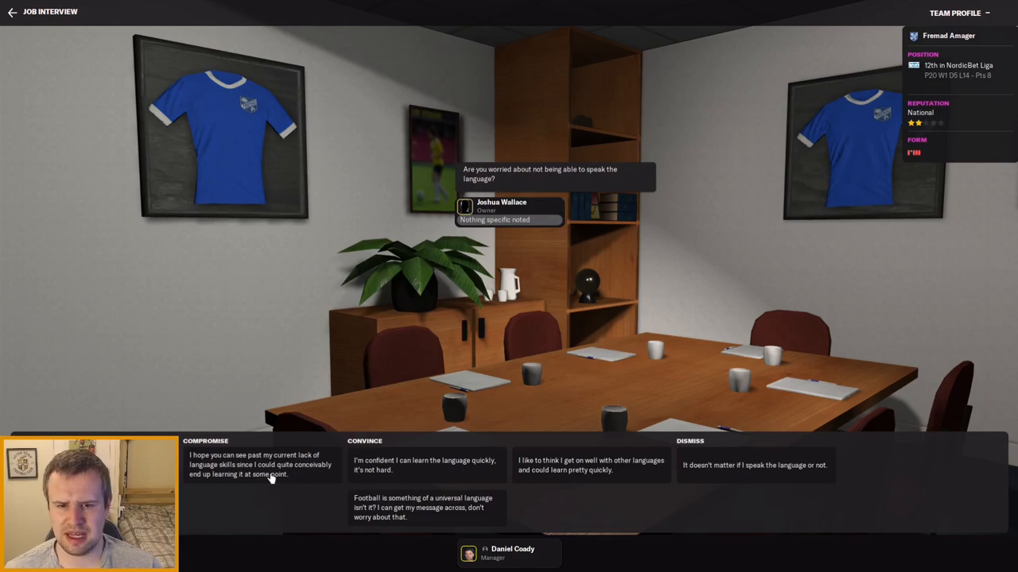
mouse_move(453, 468)
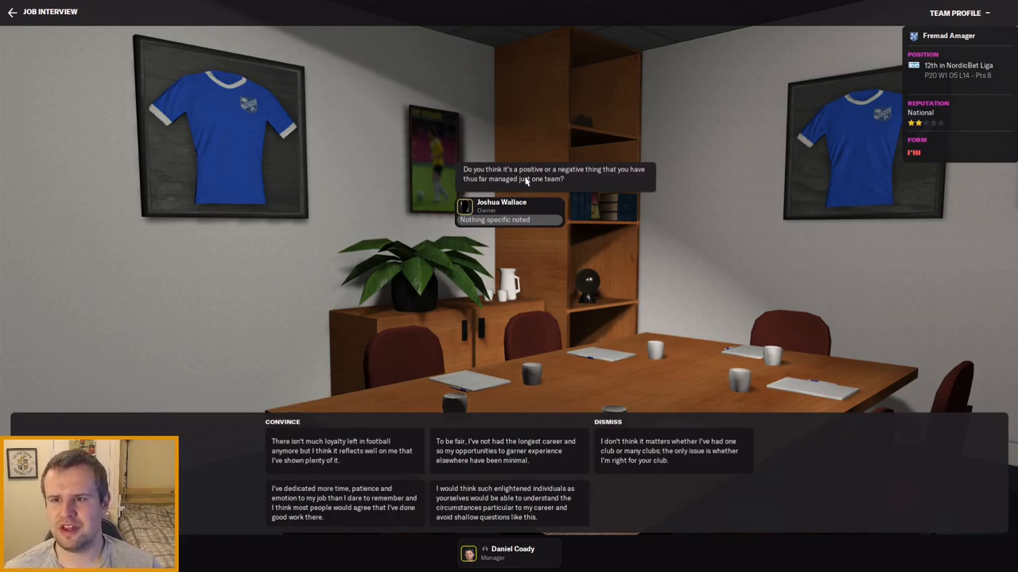
mouse_move(582, 182)
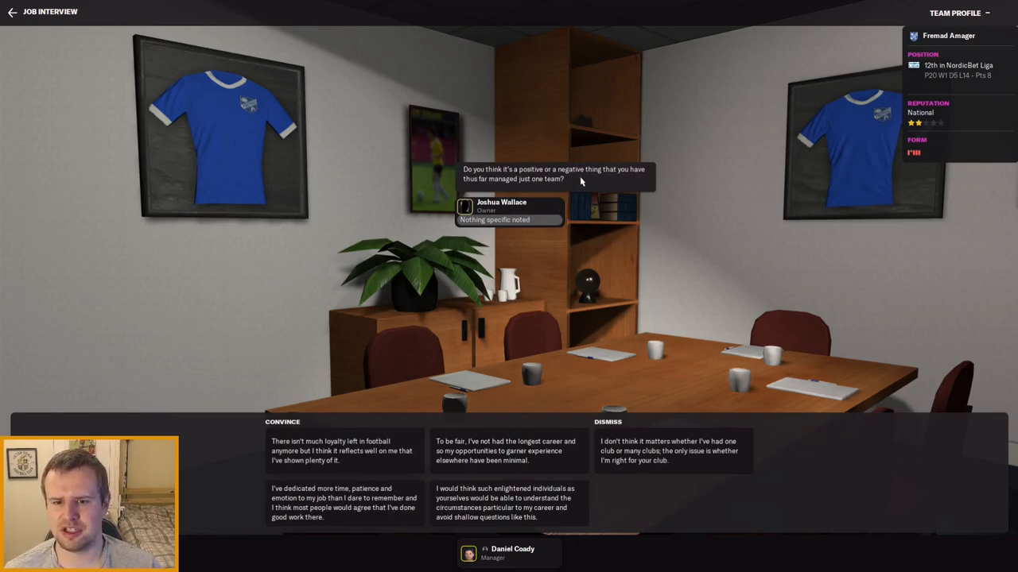
mouse_move(376, 458)
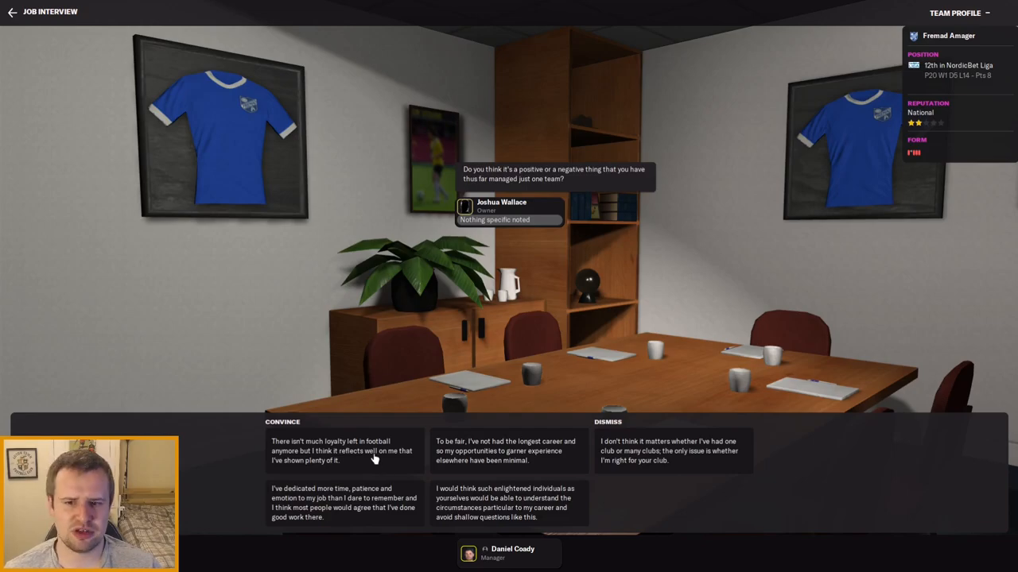
mouse_move(367, 458)
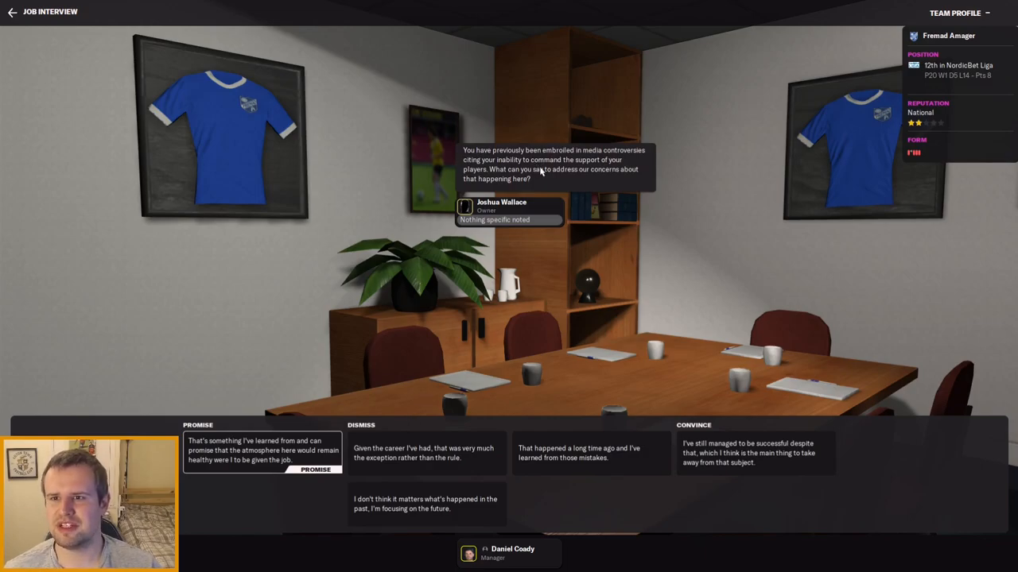
mouse_move(630, 165)
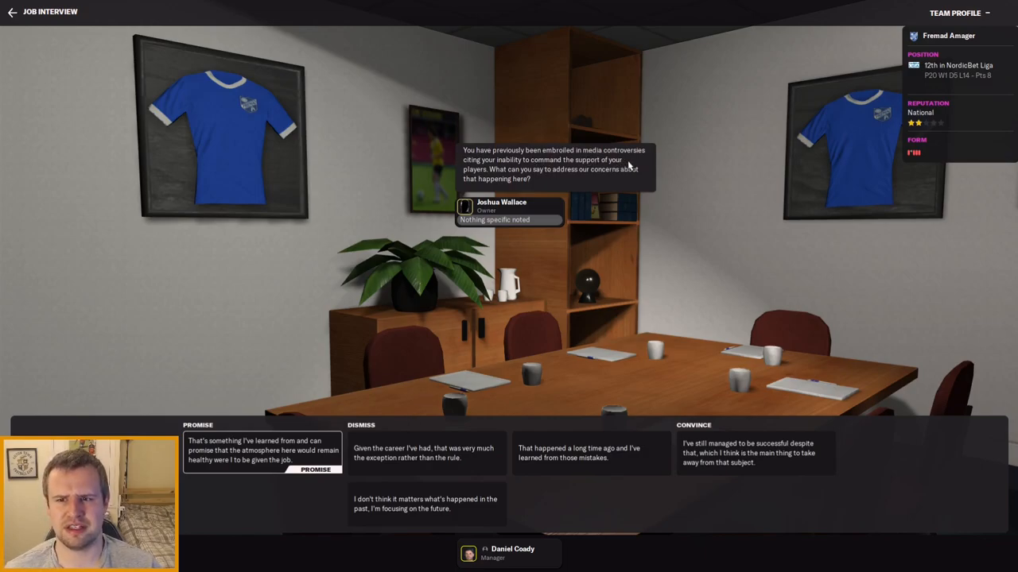
mouse_move(563, 182)
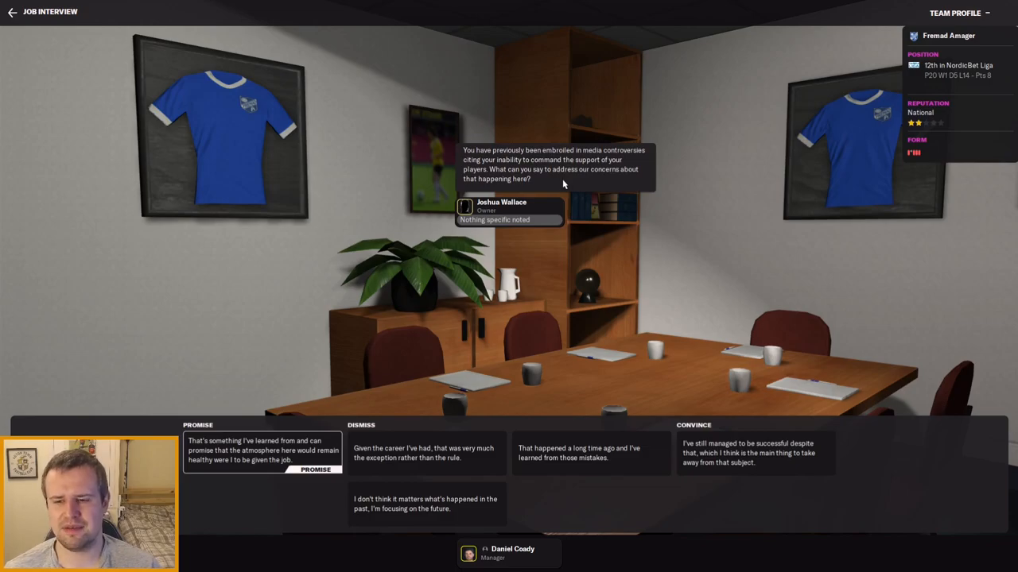
mouse_move(378, 422)
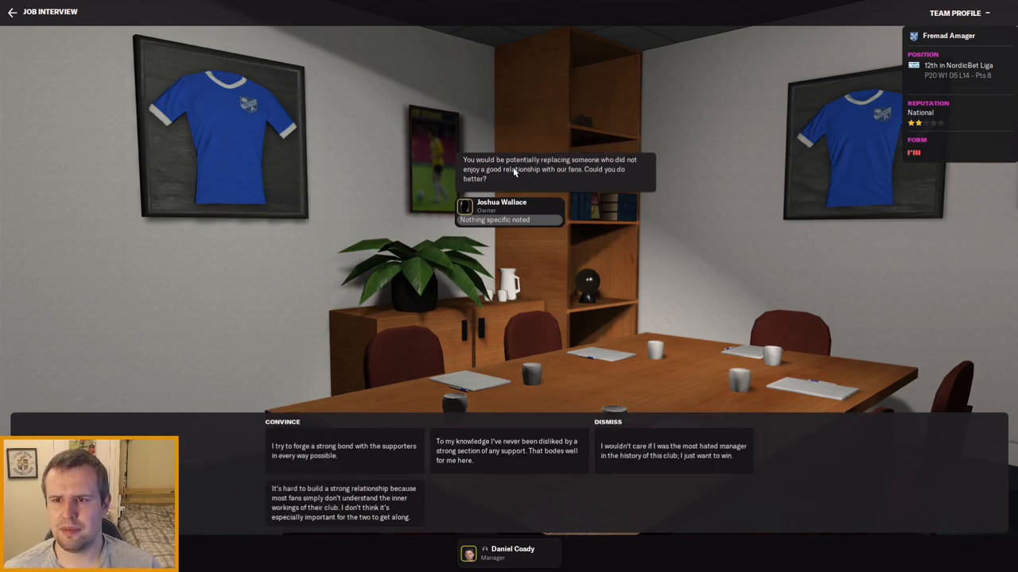
mouse_move(540, 194)
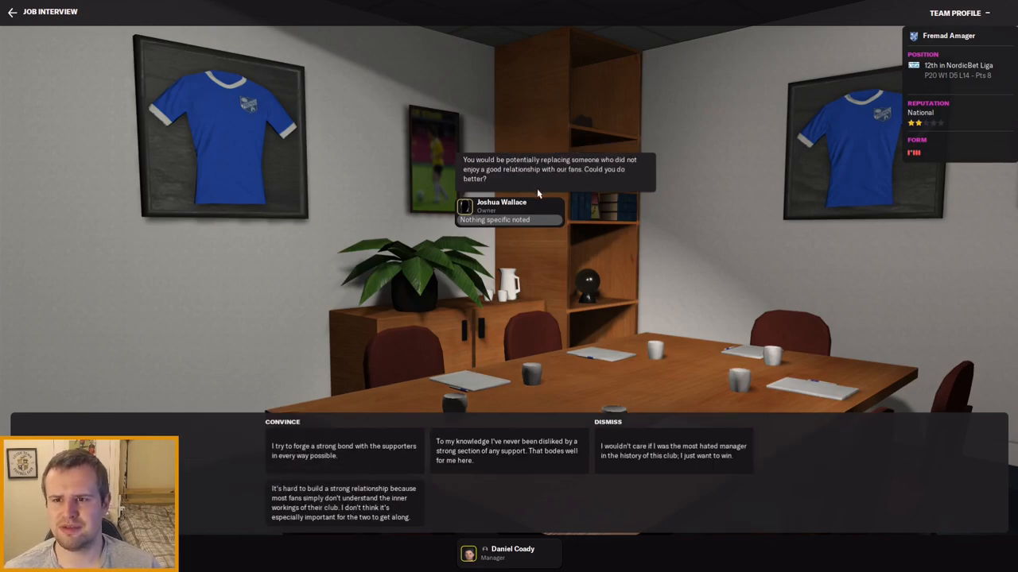
mouse_move(389, 474)
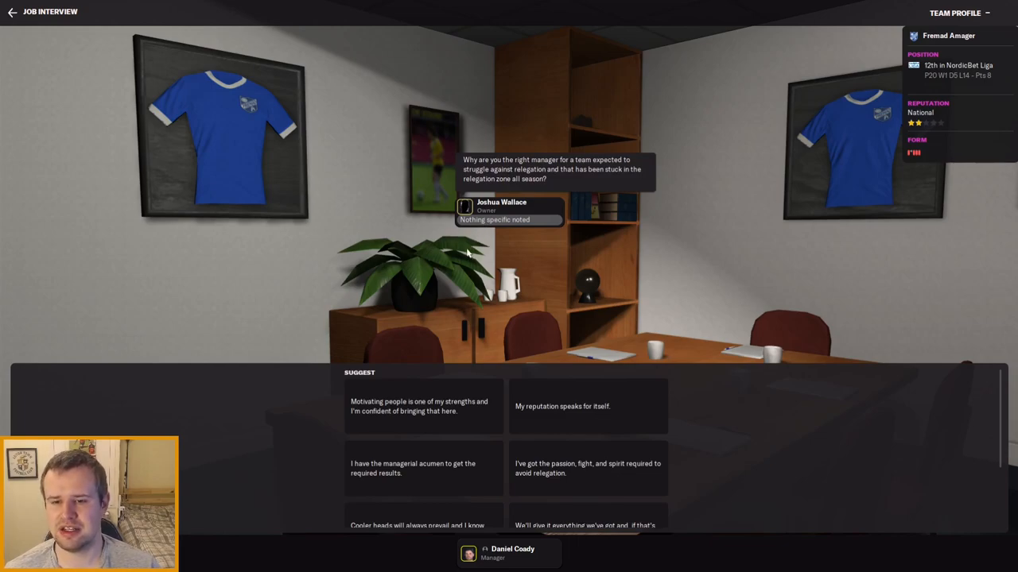
mouse_move(465, 405)
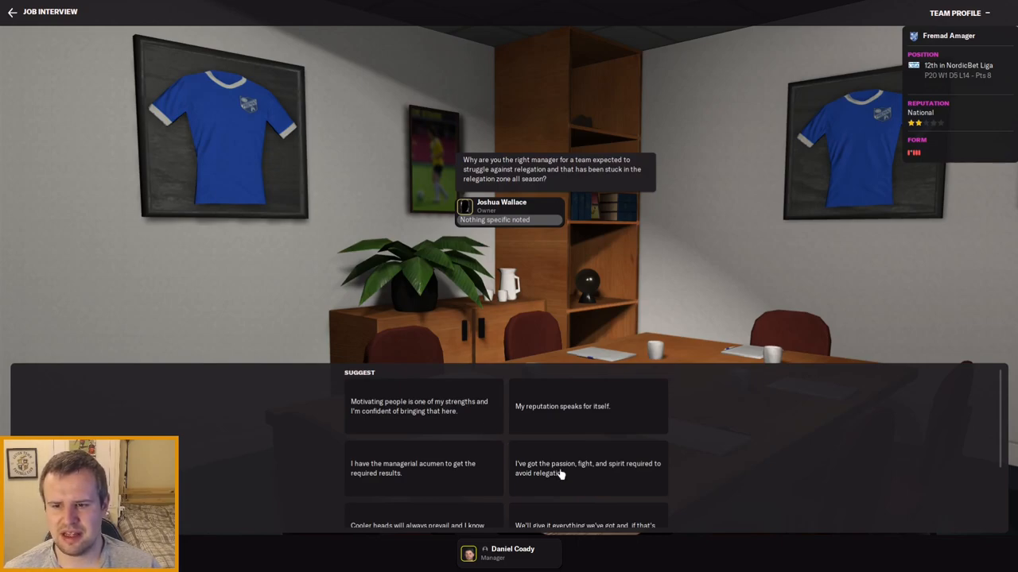
mouse_move(419, 420)
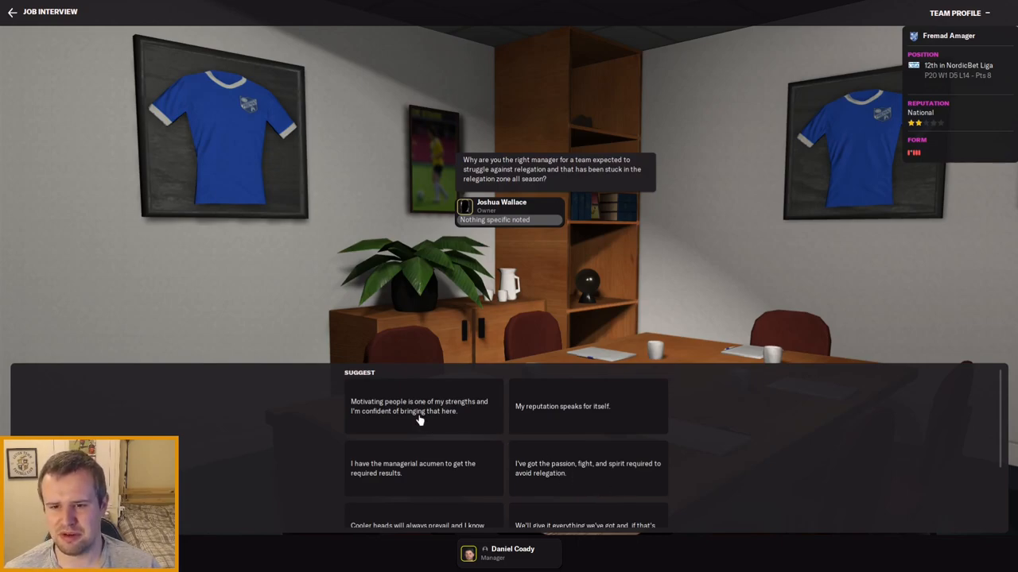
Answer the chairman that motivating people is one of my strengths
scroll(down, 3)
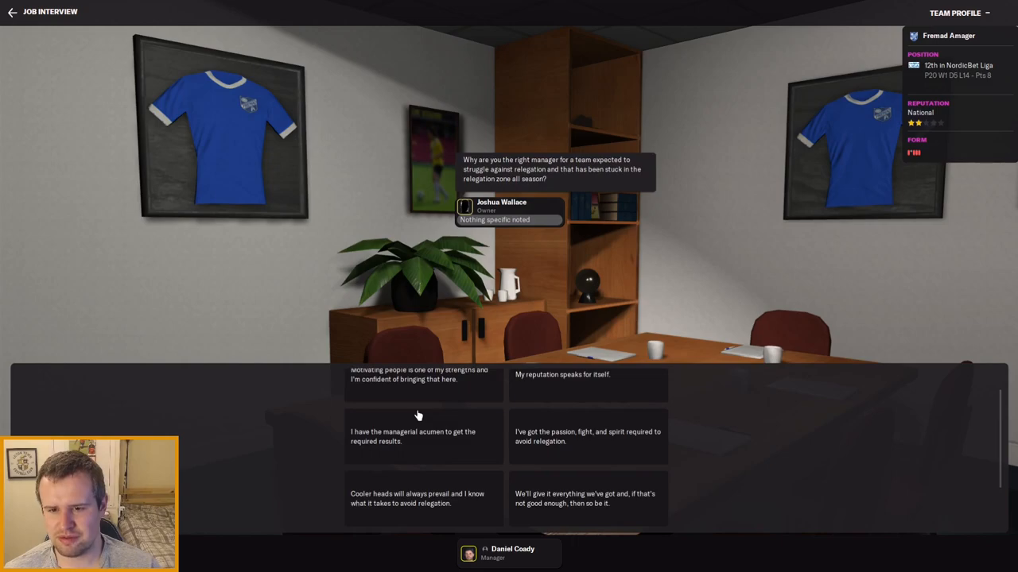
mouse_move(566, 442)
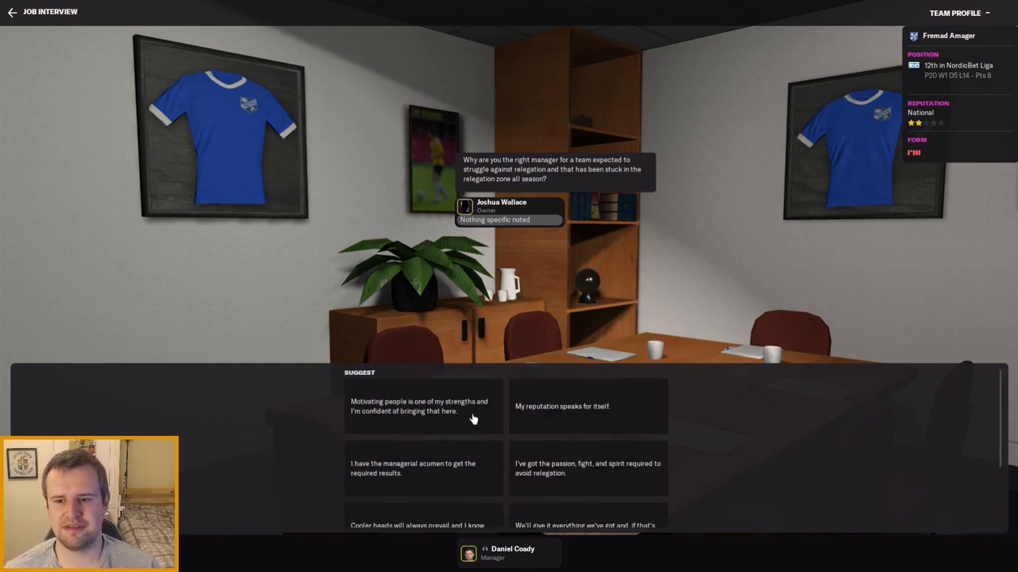
click(421, 407)
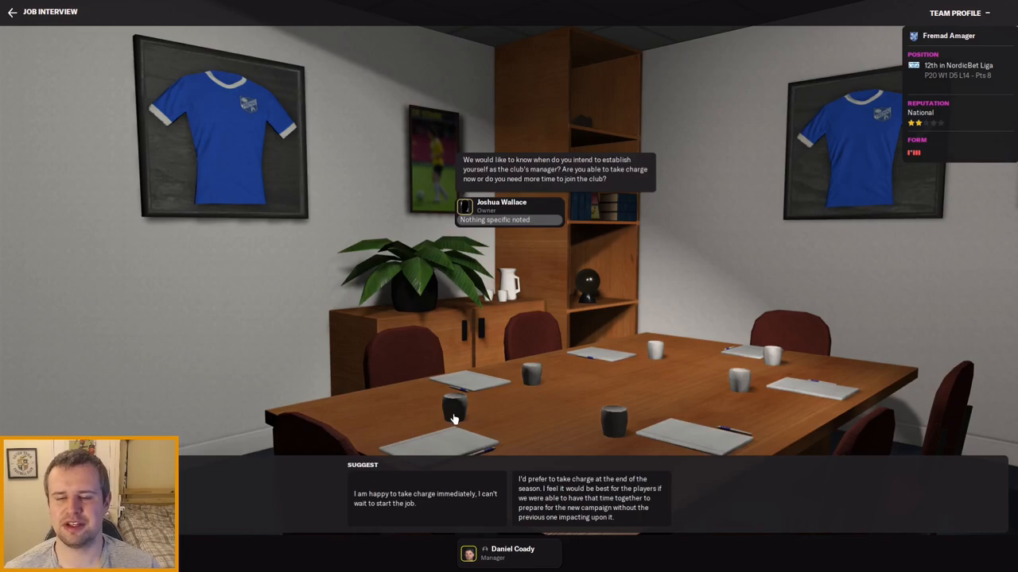
mouse_move(518, 185)
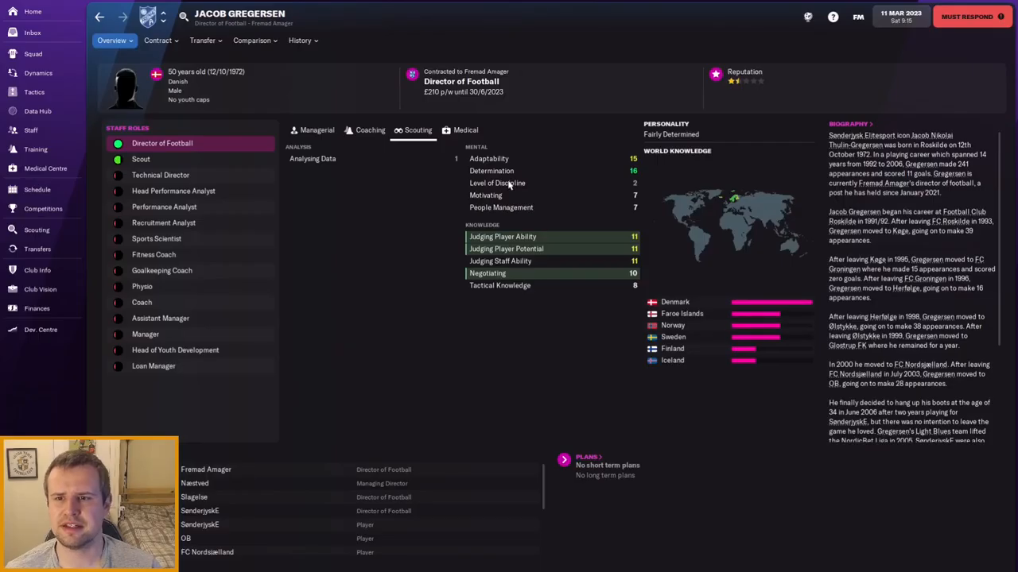
mouse_move(506, 184)
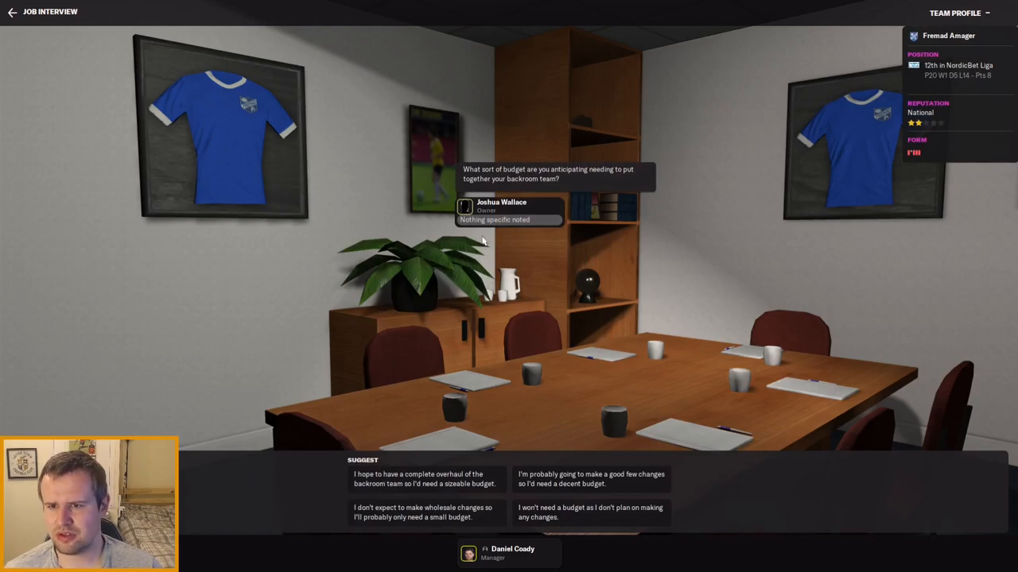
mouse_move(566, 198)
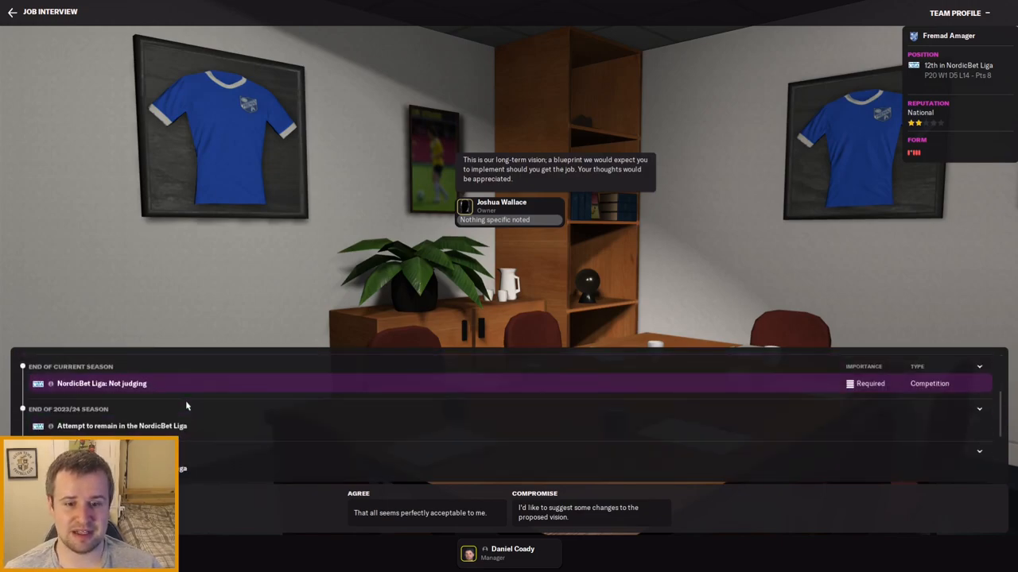
Finish the remaining interview questions and leave the meeting
scroll(down, 3)
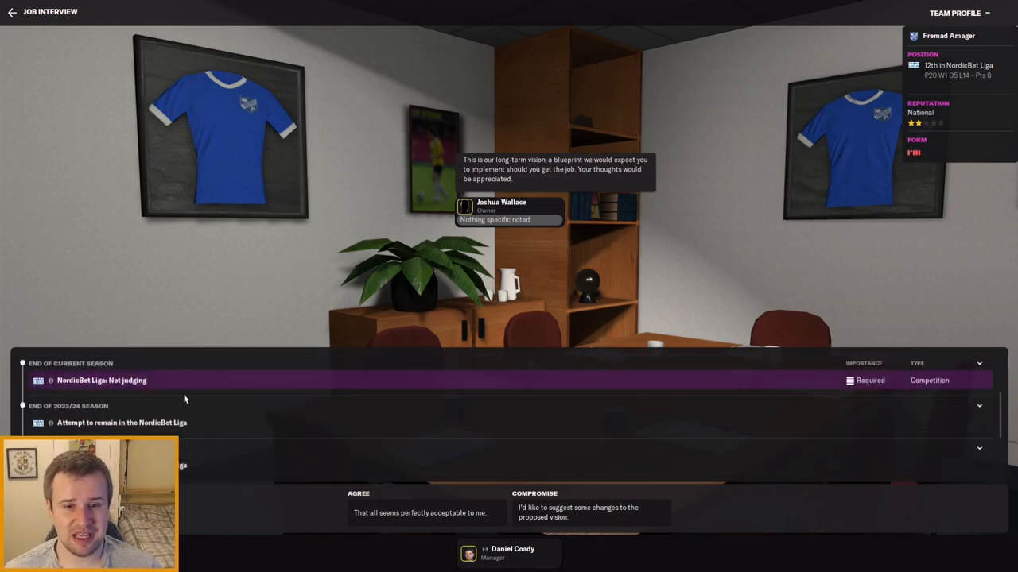
mouse_move(181, 434)
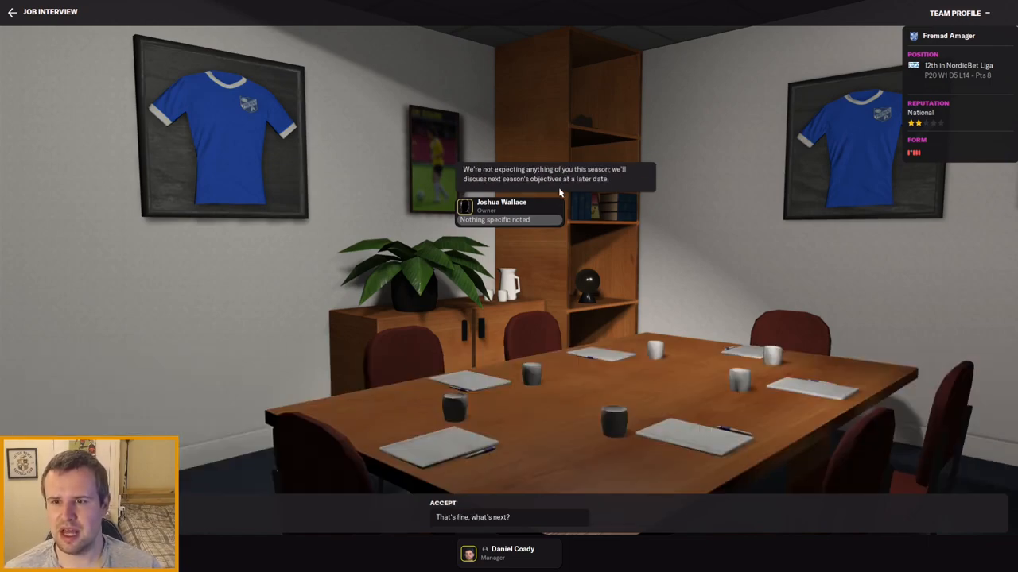
mouse_move(547, 216)
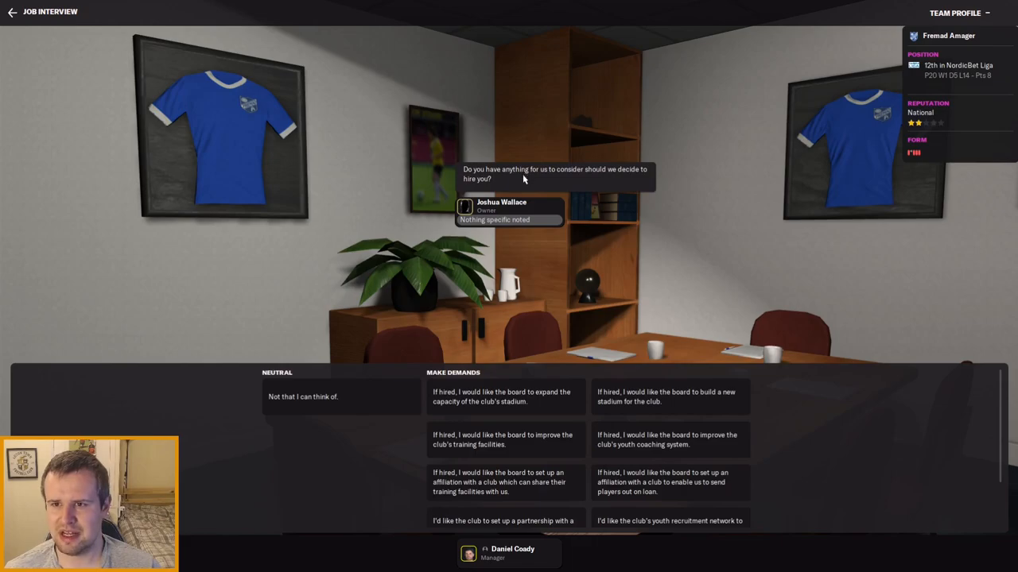
scroll(down, 3)
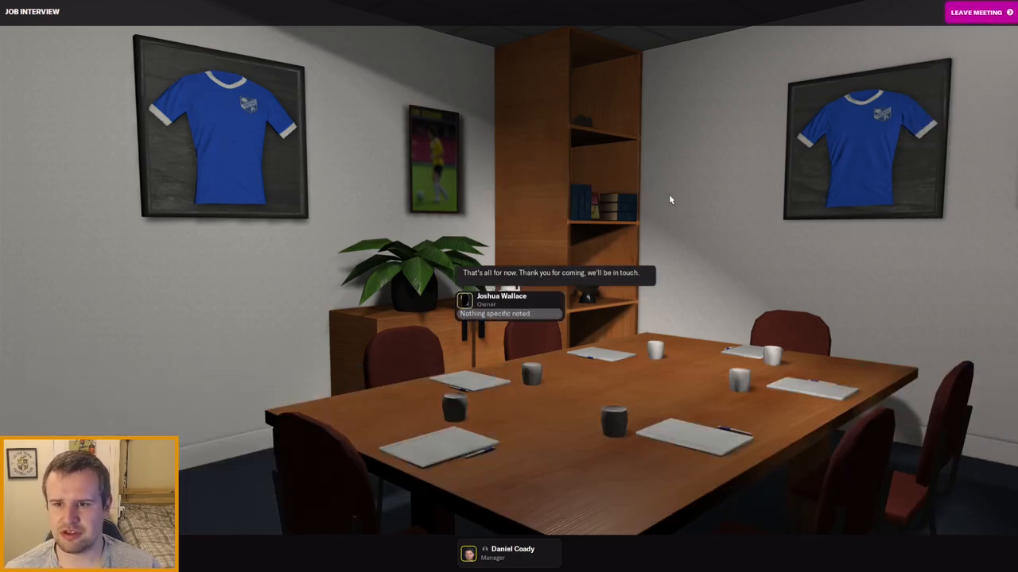
click(985, 12)
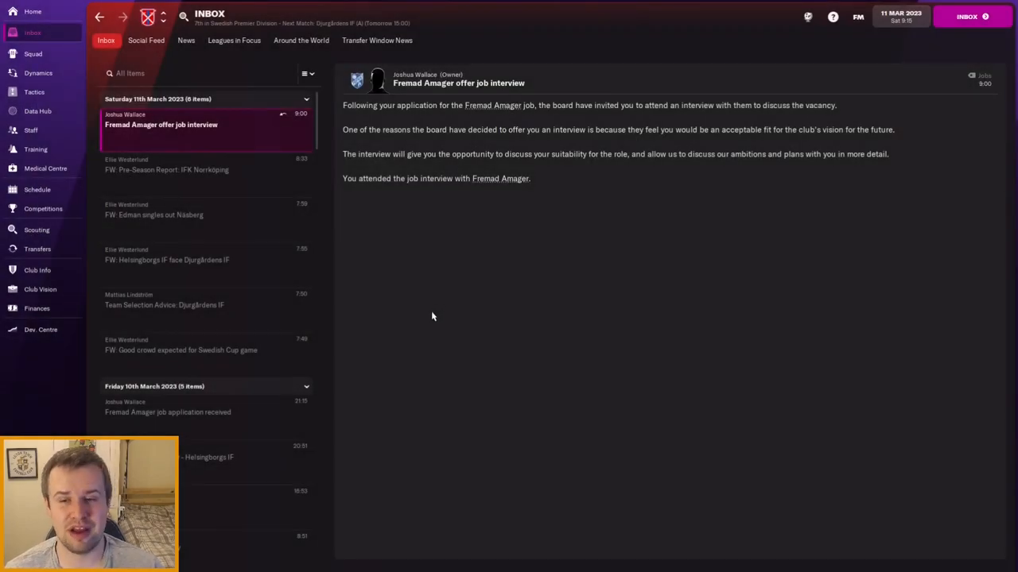
mouse_move(410, 321)
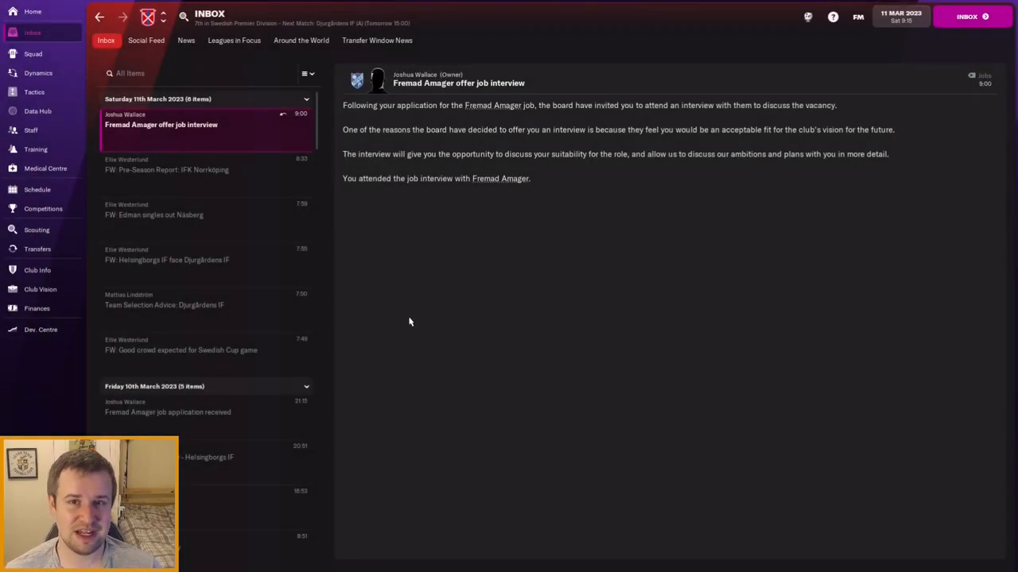
mouse_move(401, 305)
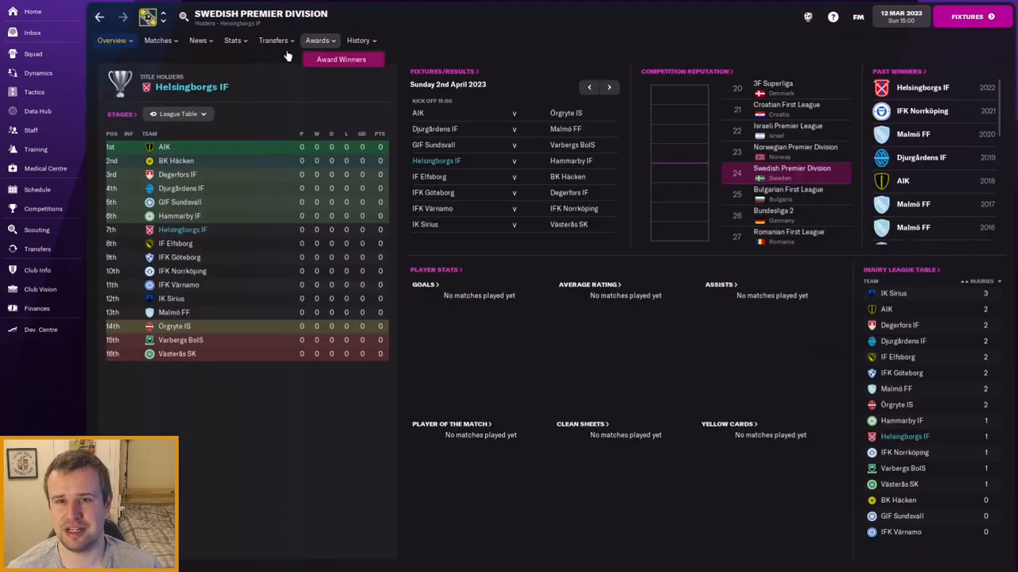
View the Swedish Premier Division's recent transfers list
click(273, 41)
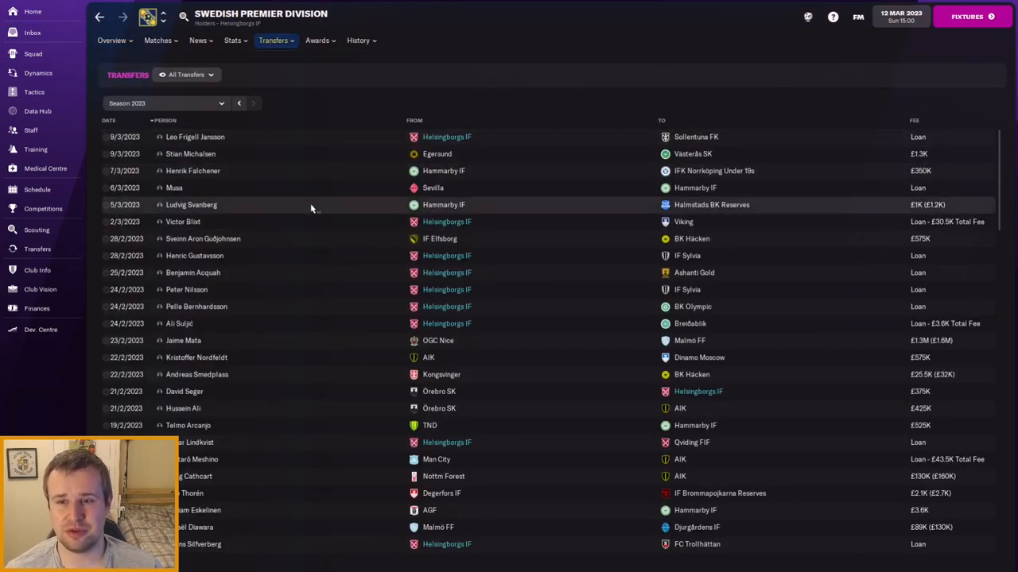
mouse_move(262, 206)
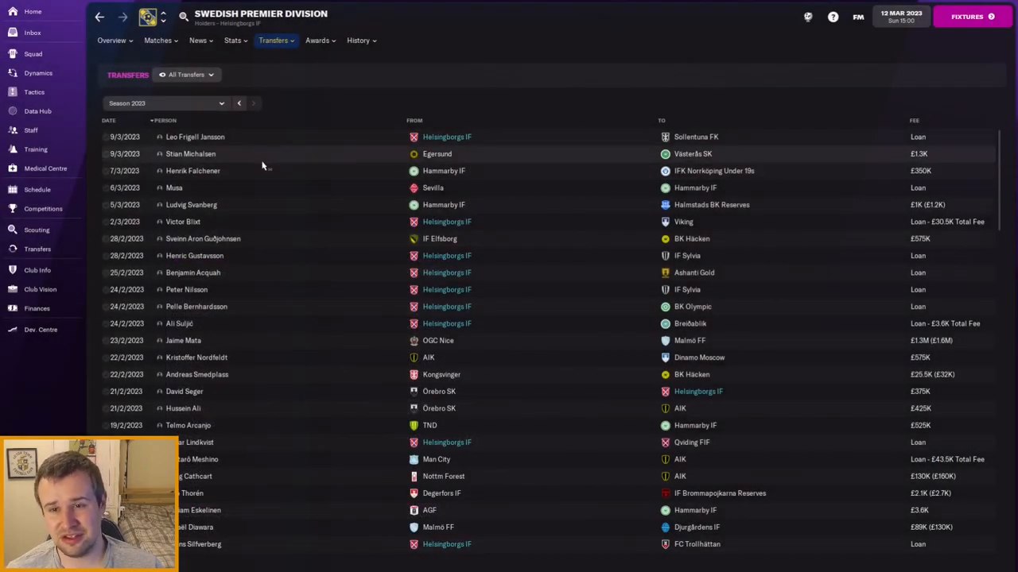
mouse_move(249, 194)
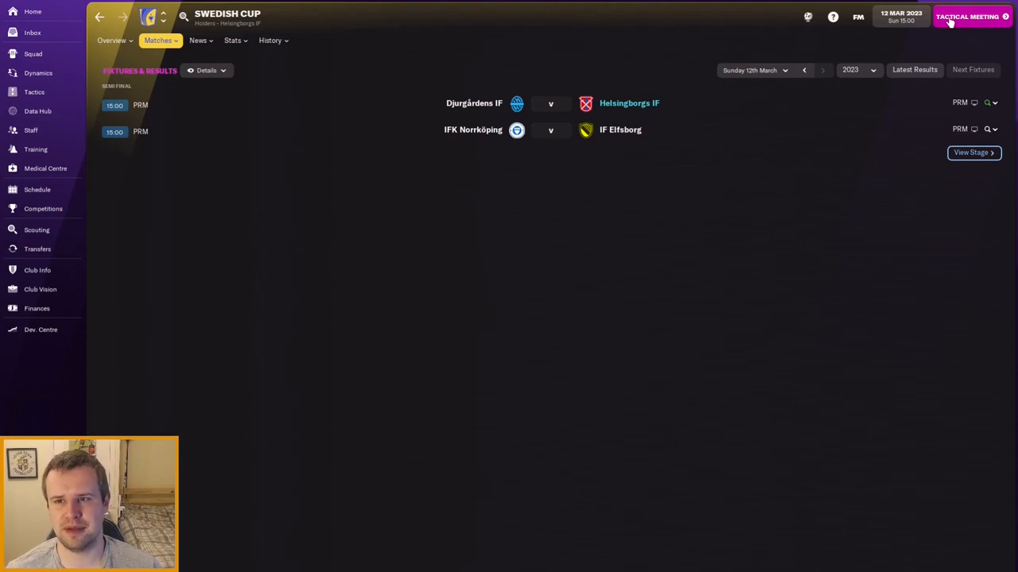
mouse_move(954, 20)
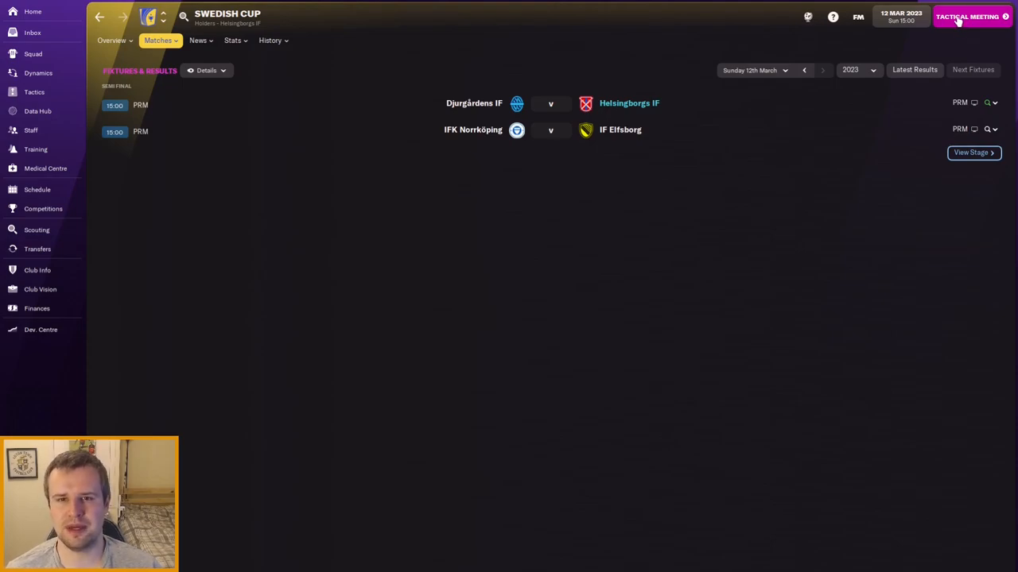
Hold the tactical meeting, apply the opposition instructions advice and move to team selection
click(967, 16)
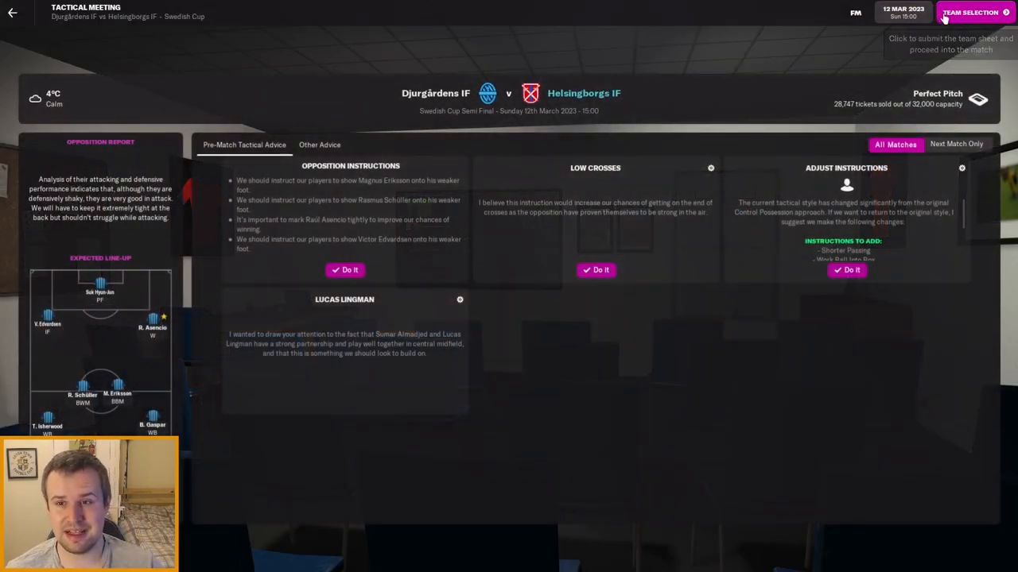
click(344, 270)
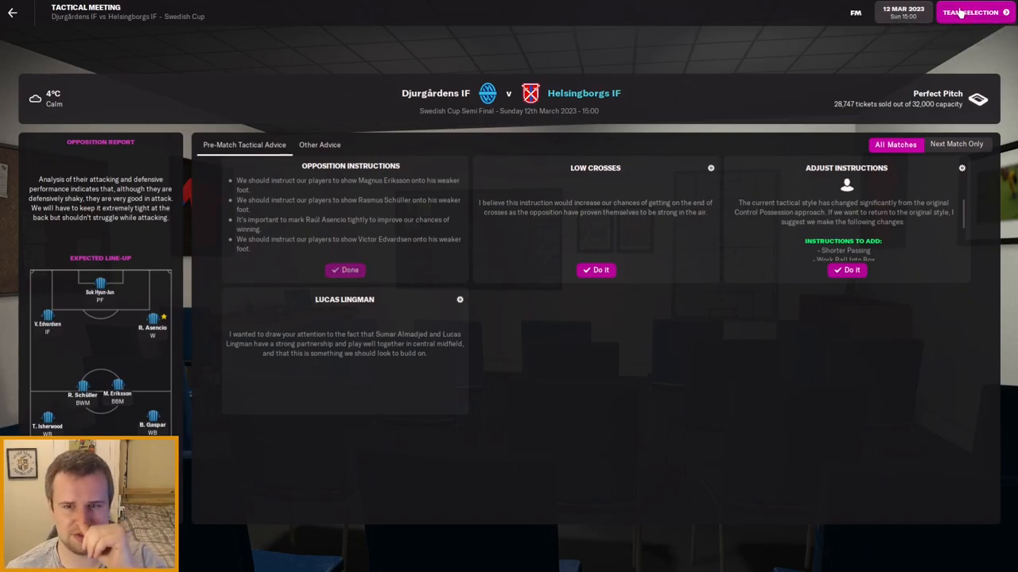
click(969, 12)
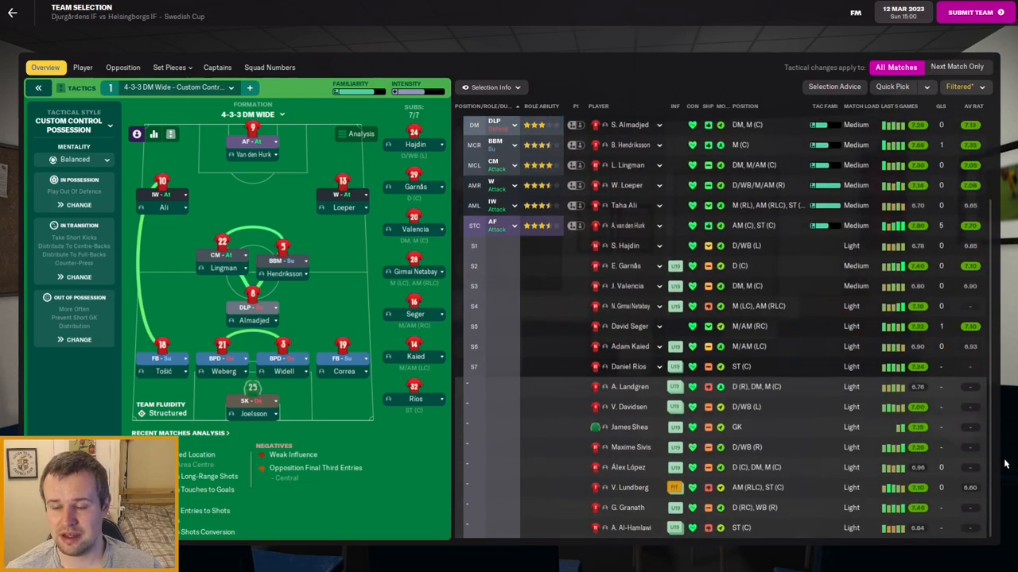
mouse_move(749, 509)
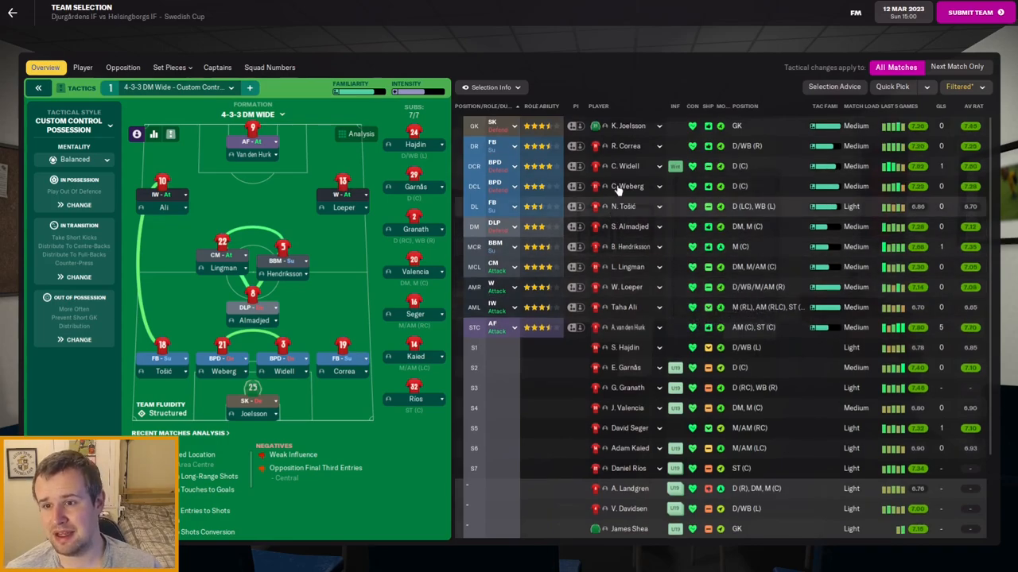
click(627, 186)
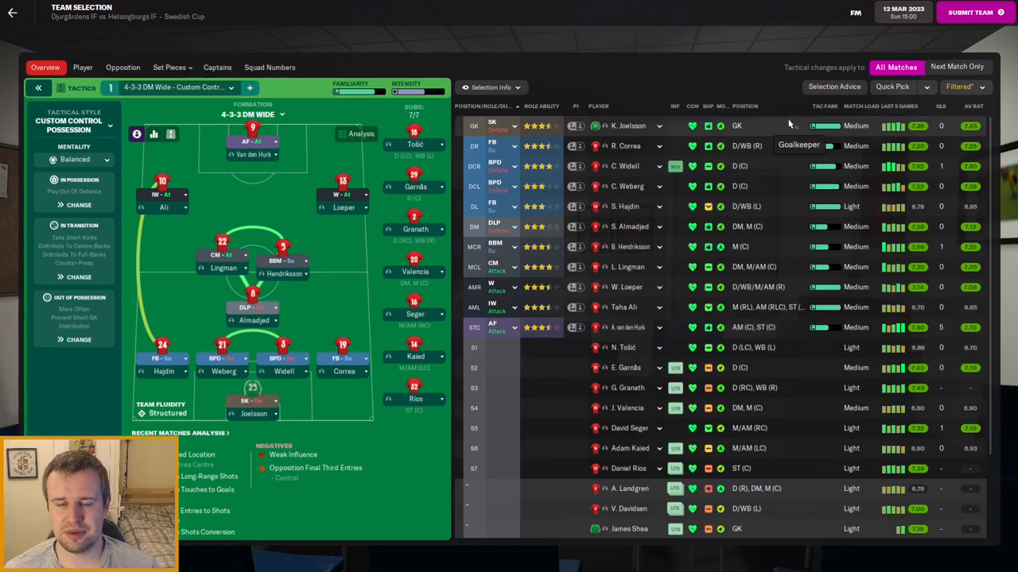
mouse_move(785, 127)
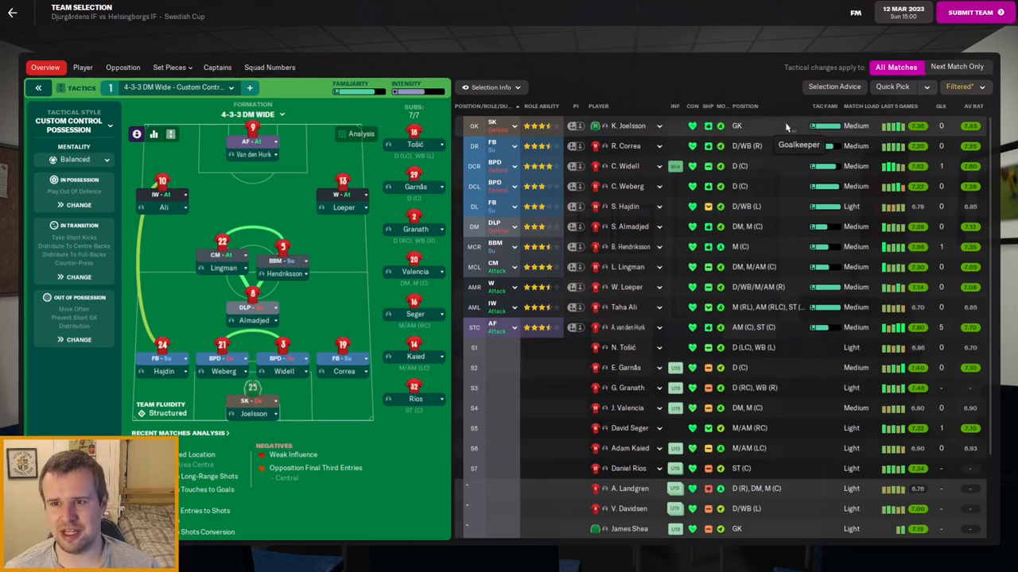
mouse_move(684, 207)
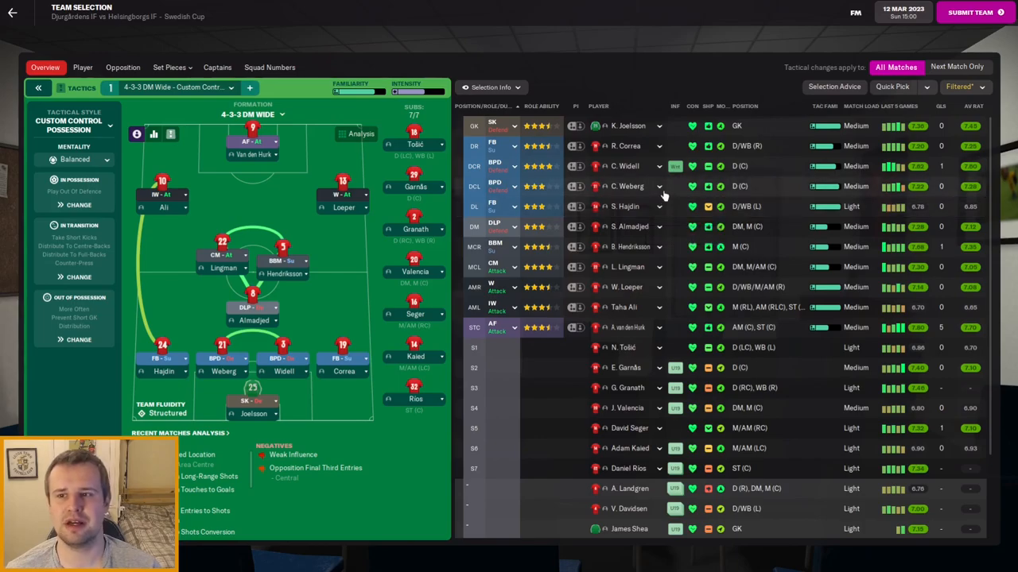
click(627, 167)
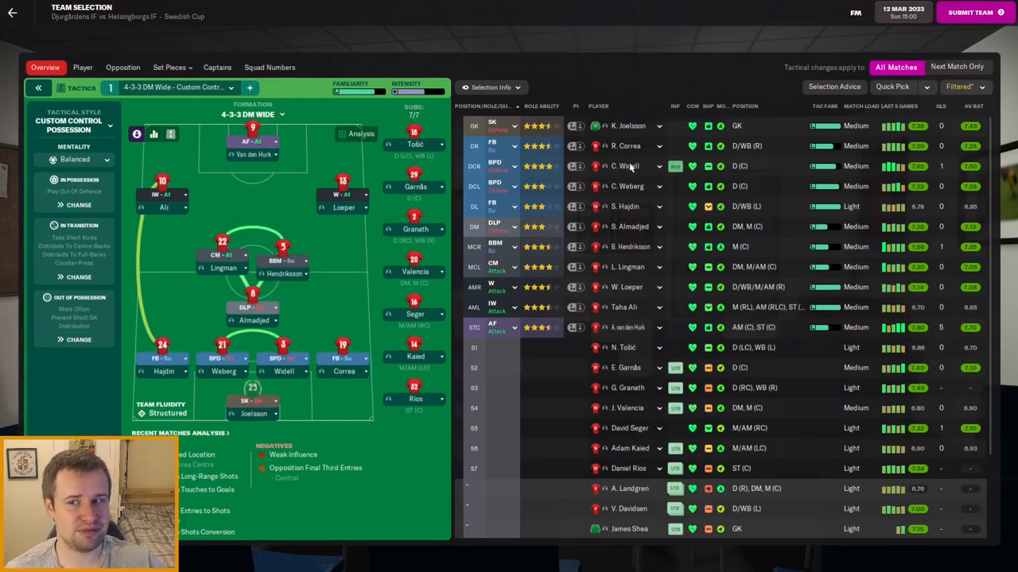
mouse_move(675, 165)
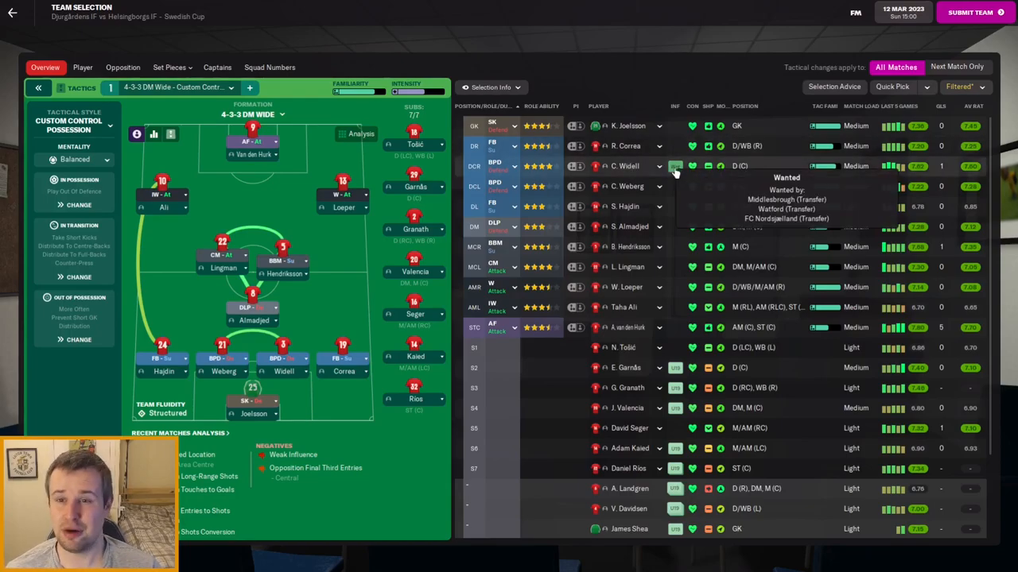
mouse_move(677, 308)
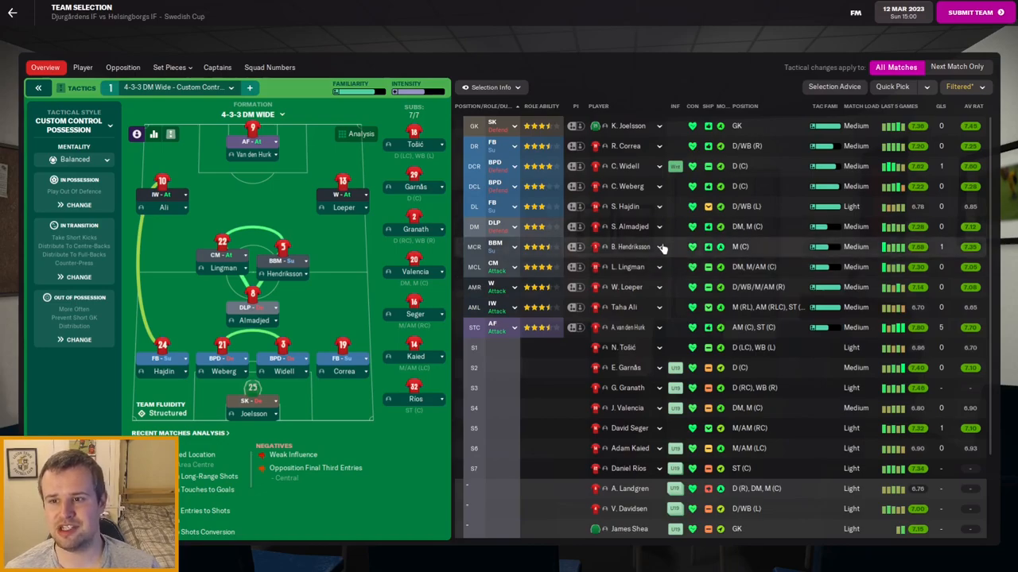
mouse_move(629, 288)
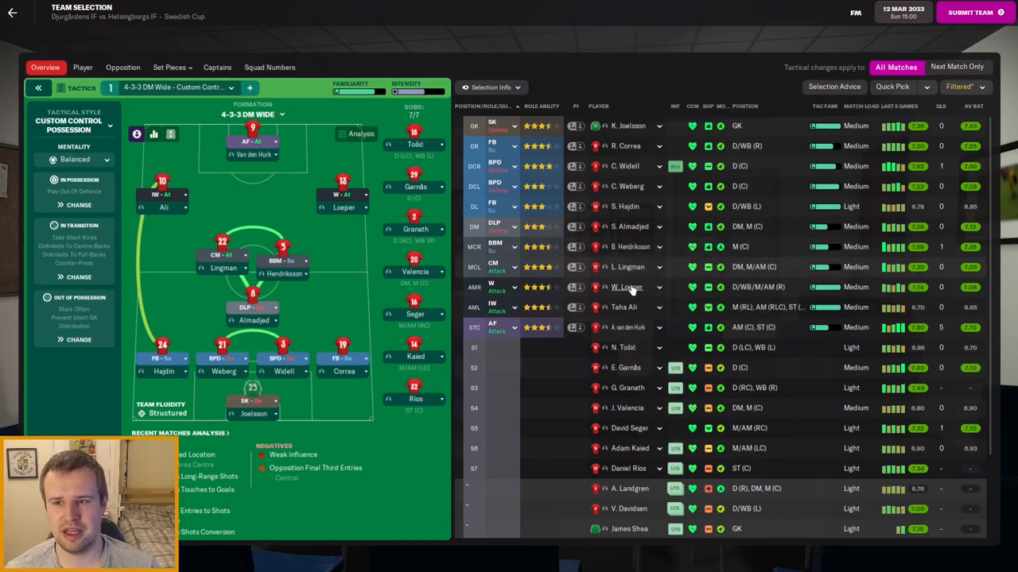
mouse_move(641, 337)
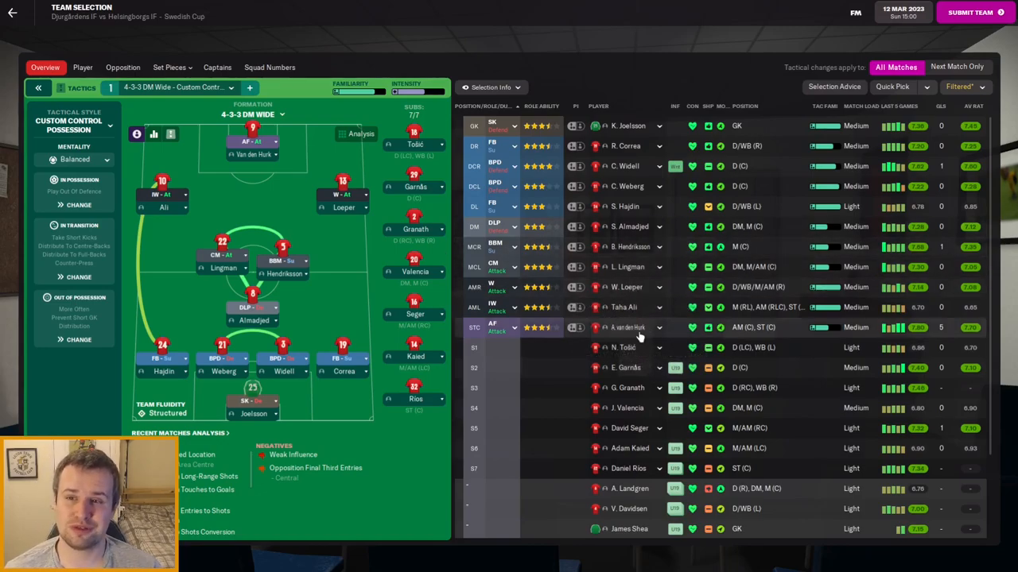
click(617, 328)
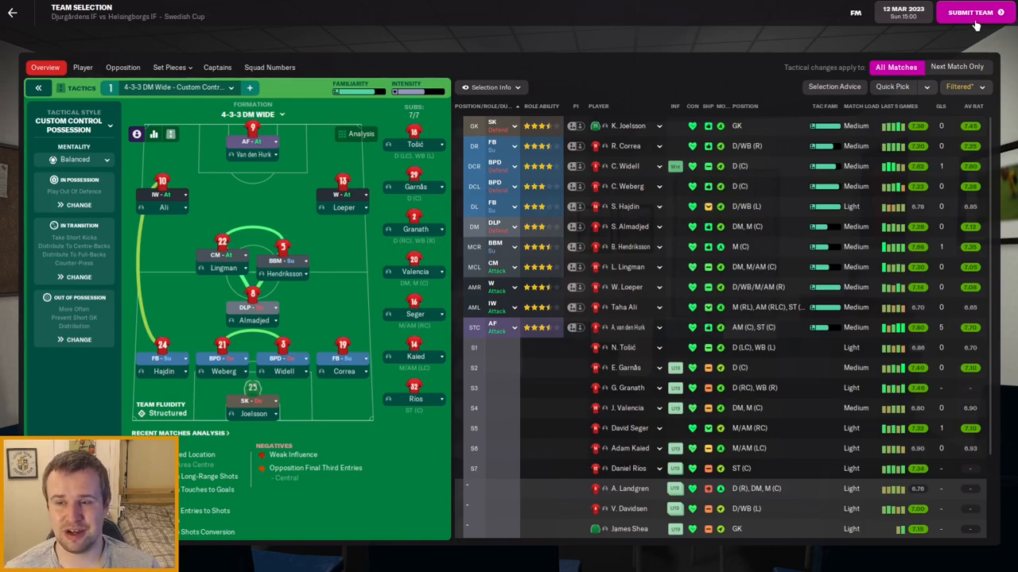
Submit the lineup despite the sharpness warning and continue through the briefing to the team talk
click(972, 13)
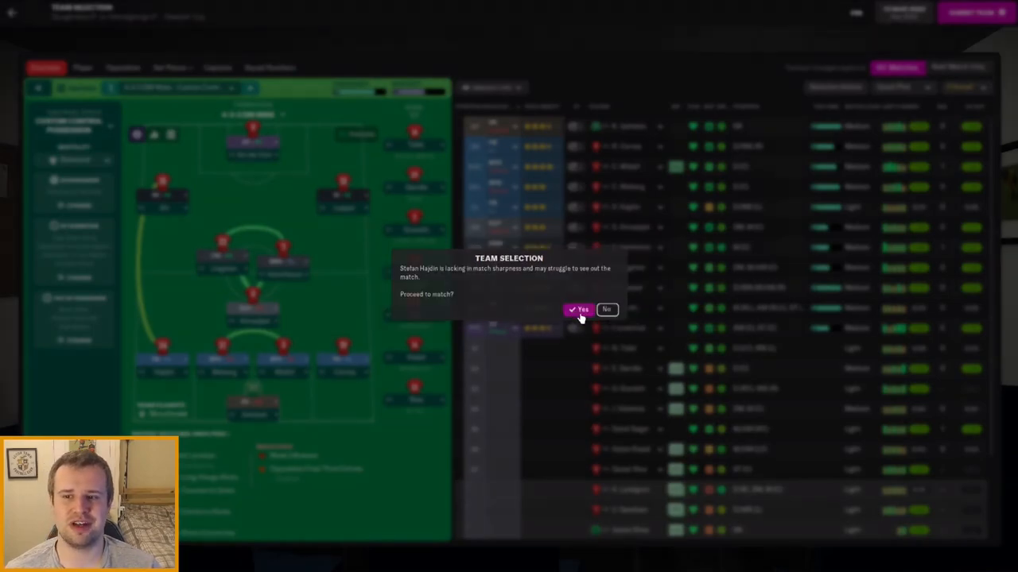
click(579, 308)
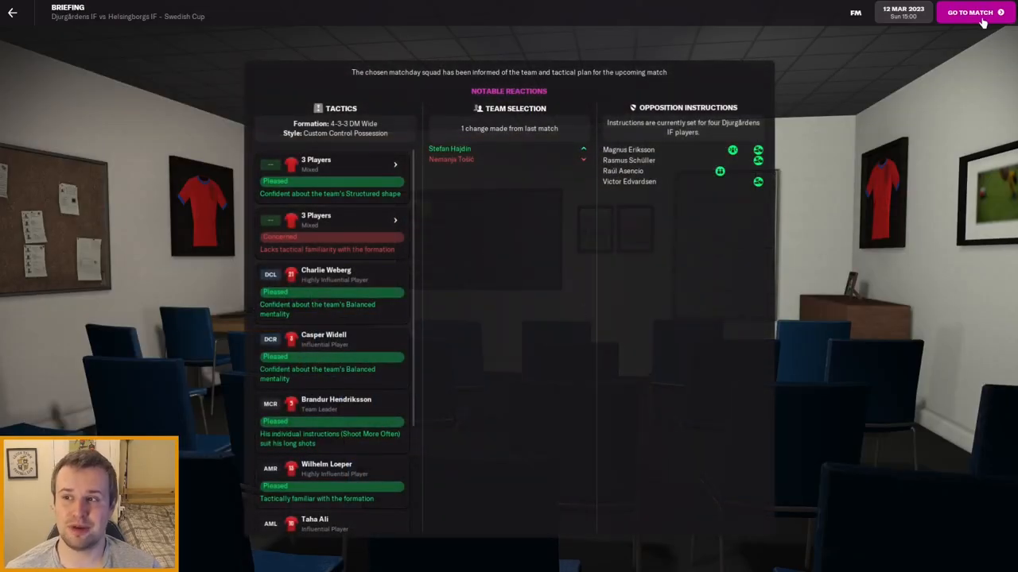
click(970, 13)
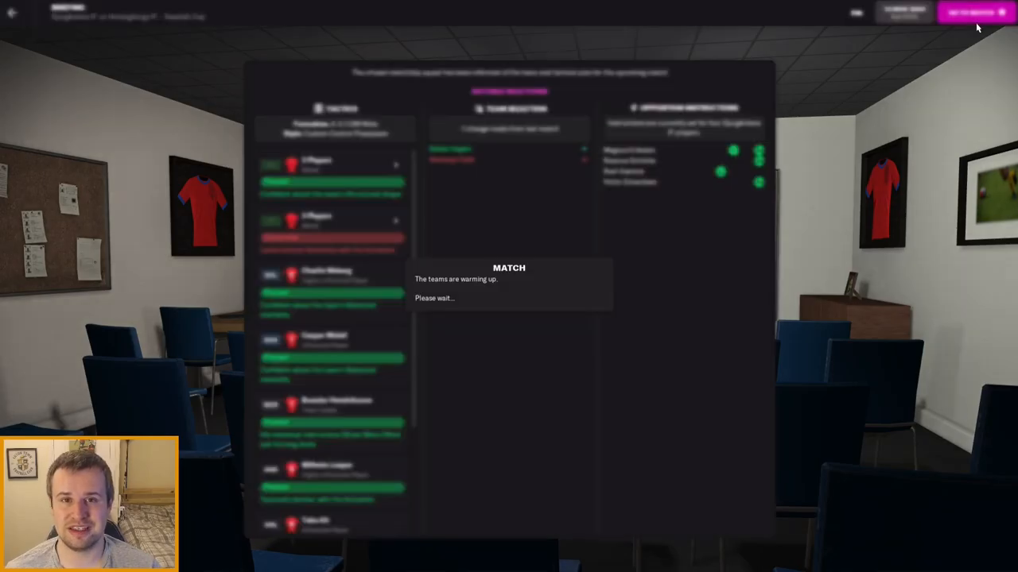
click(973, 11)
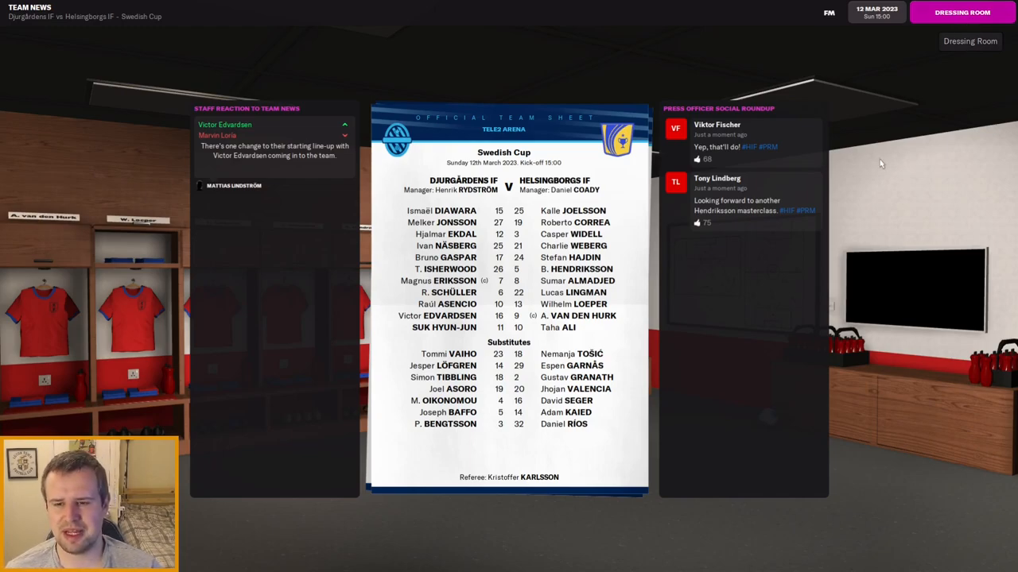
mouse_move(455, 401)
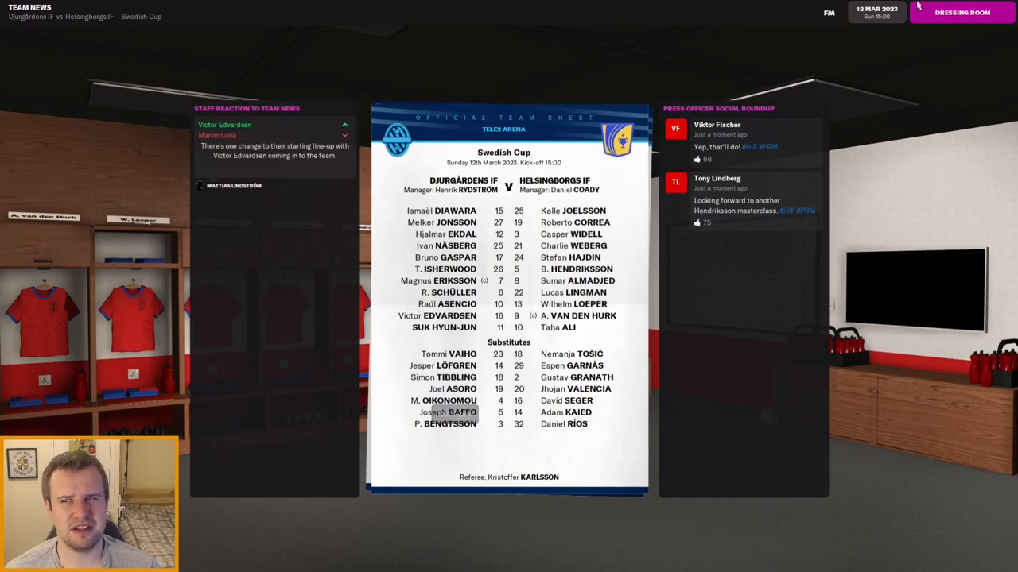
click(962, 14)
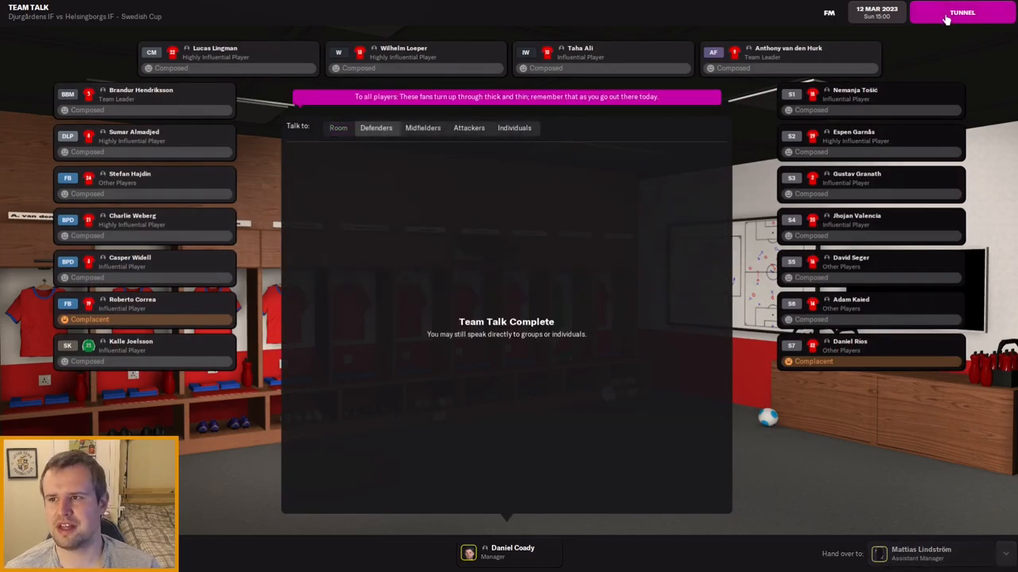
Leave the team talk for the tunnel, kick off against Djurgårdens and skip the walk-out
click(957, 13)
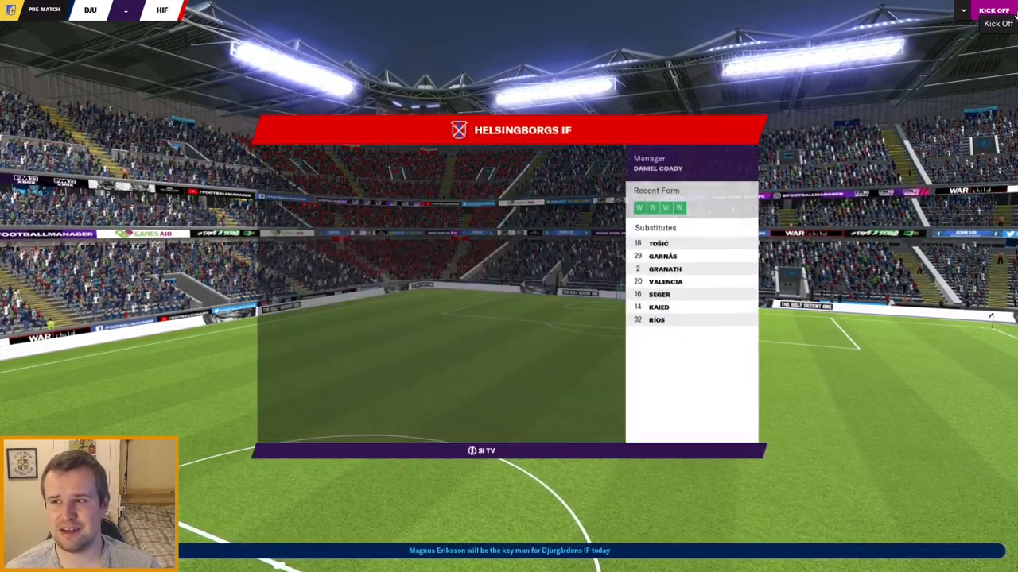
click(996, 13)
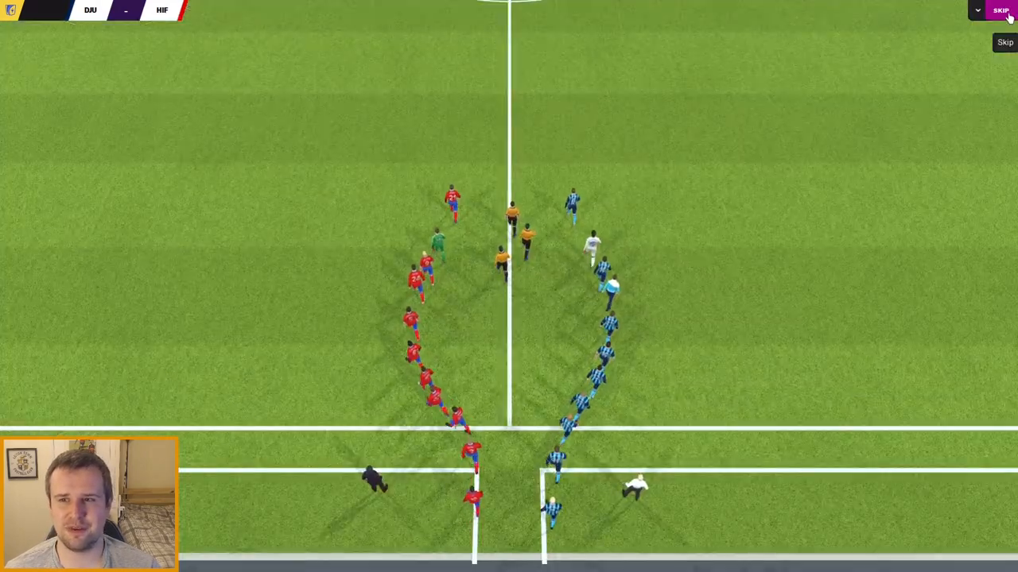
click(1000, 10)
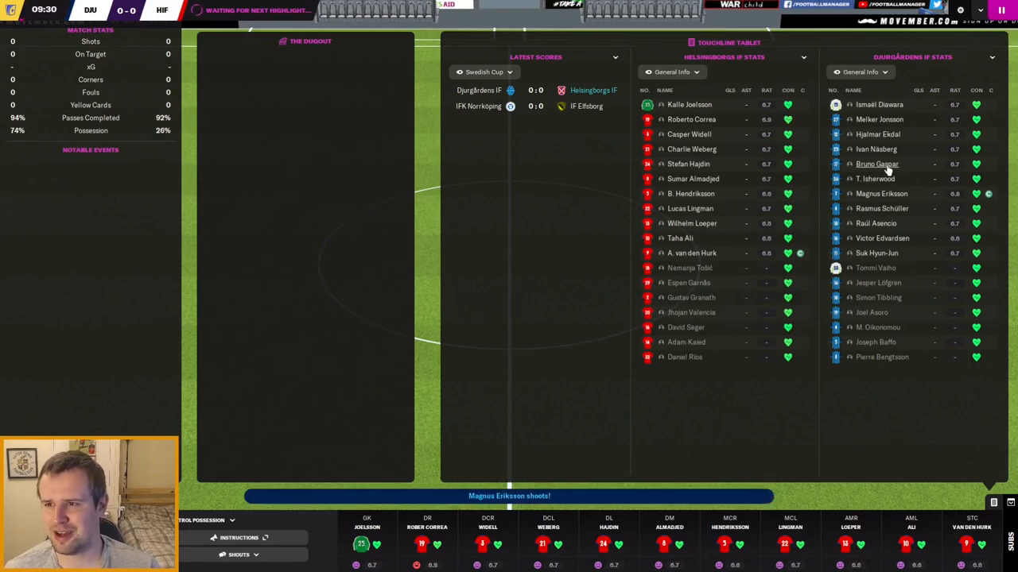
Let the first half play out goalless to the half-time team talk
click(874, 163)
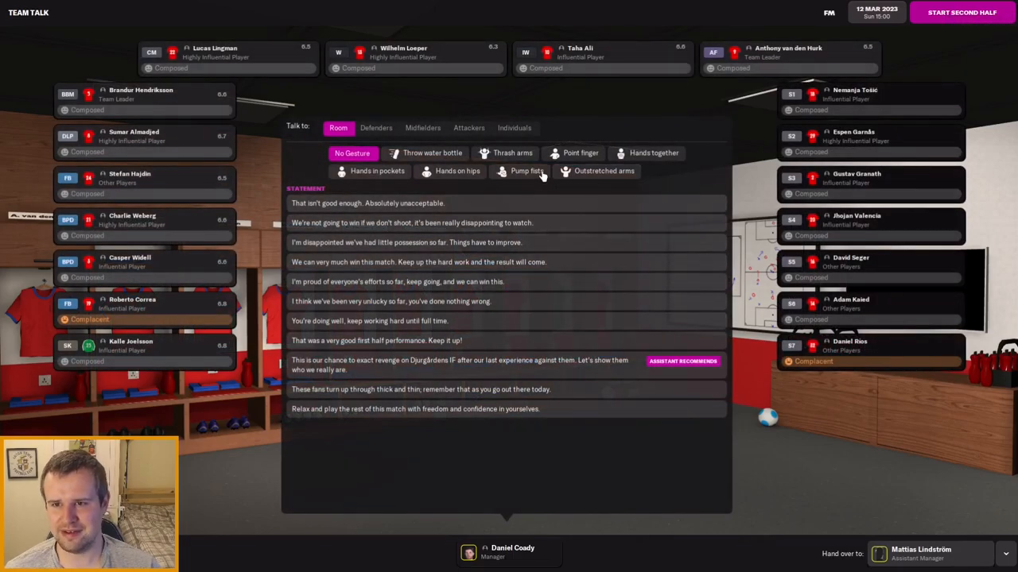
mouse_move(526, 172)
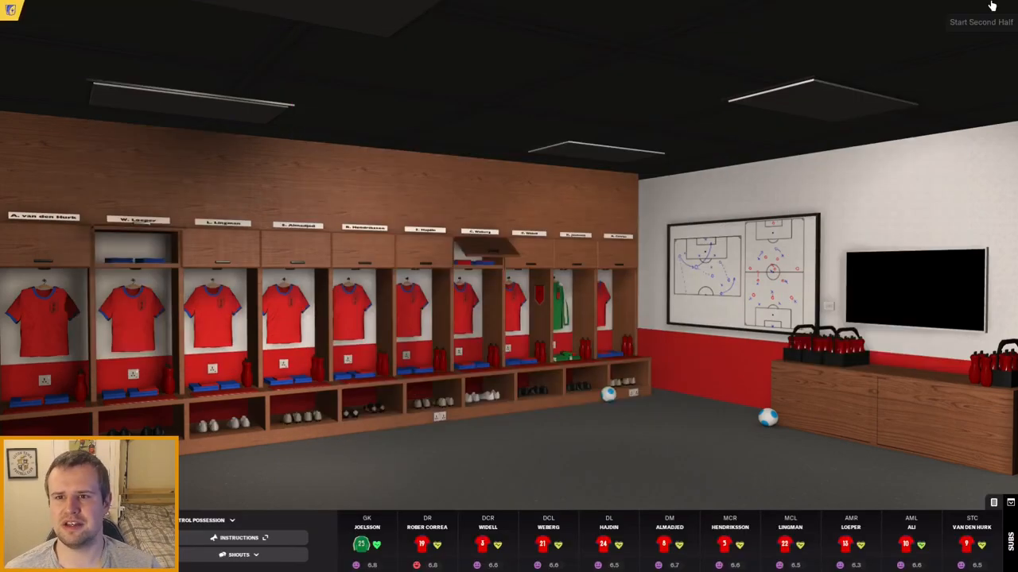
Start the second half and watch Djurgårdens take a 1–0 lead
click(973, 22)
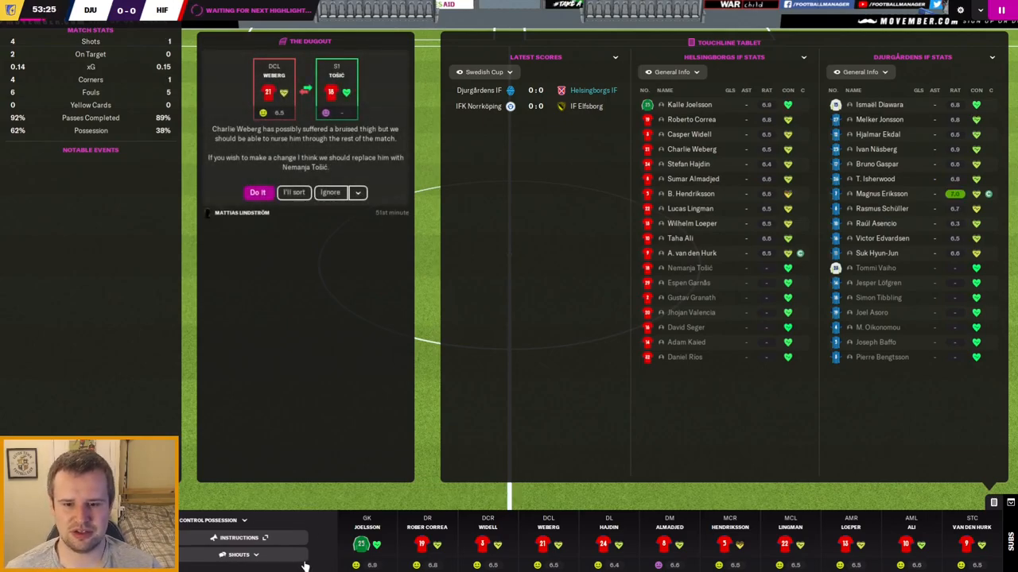
click(239, 554)
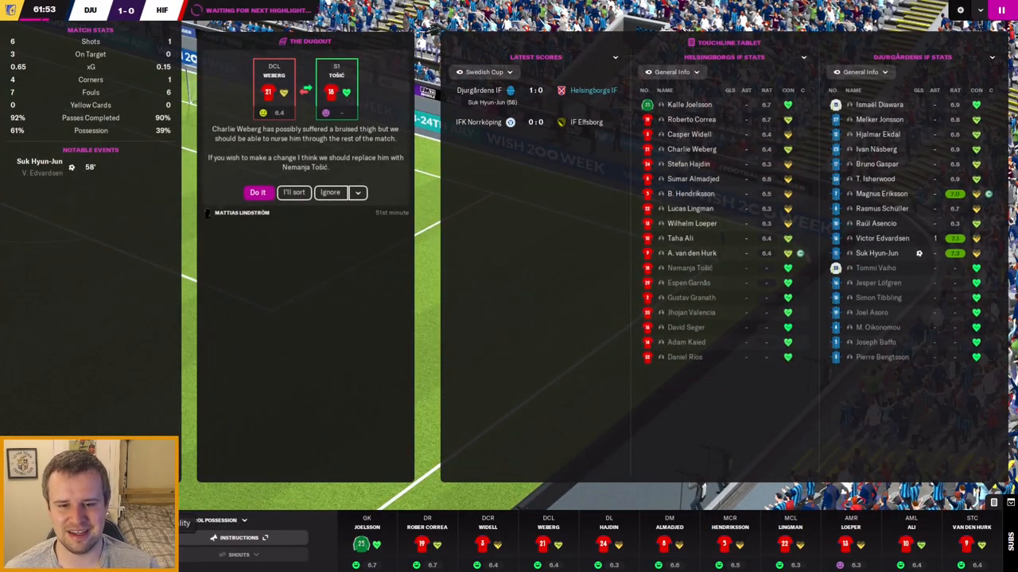
Keep watching from the touchline as van den Hurk's 64th-minute equaliser makes it 1–1
click(329, 192)
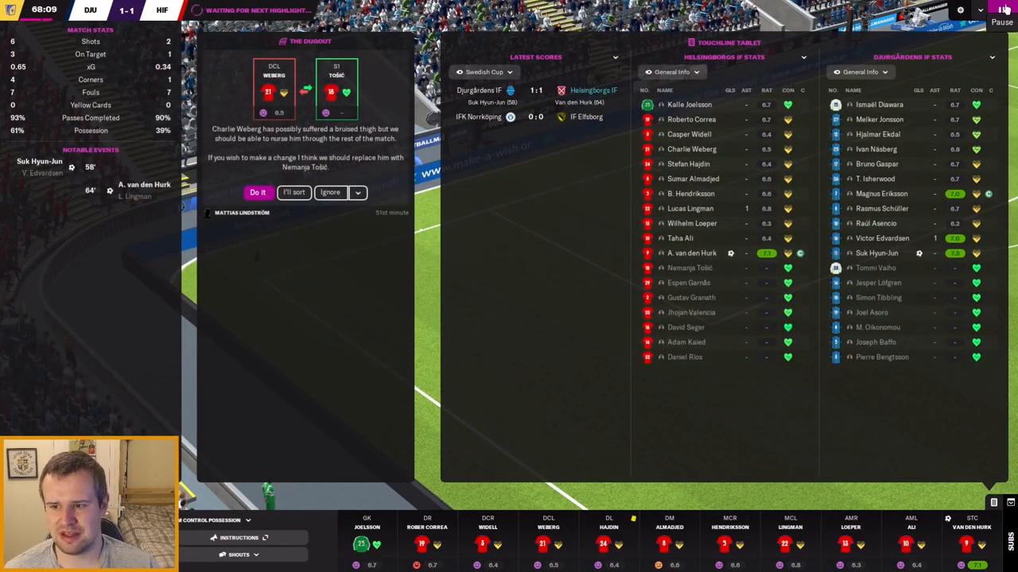
Bring up the matchday squad to swap Seger, Kaied and Tošić for Loeper, Taha Ali and Weberg
click(1005, 13)
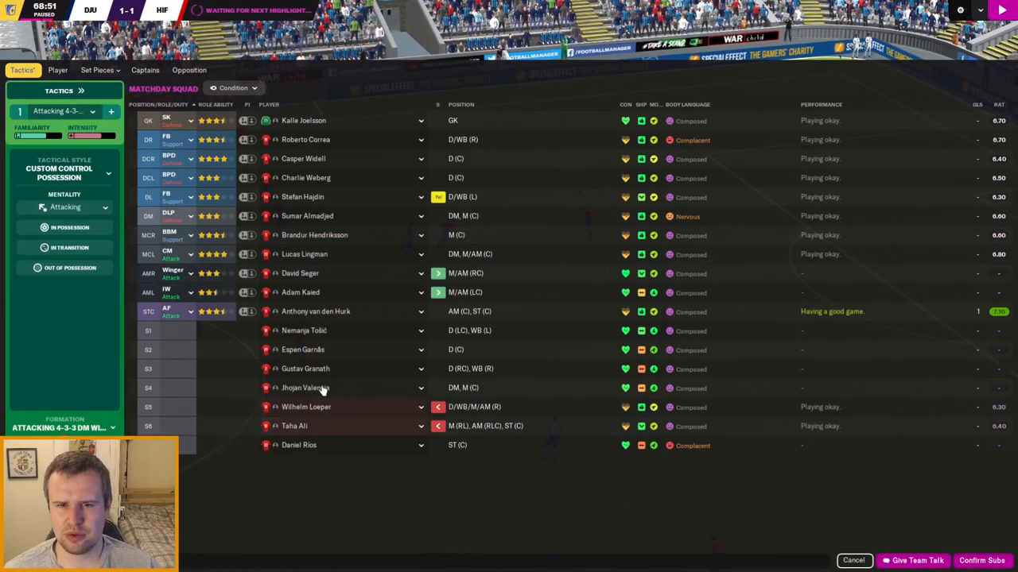
mouse_move(391, 238)
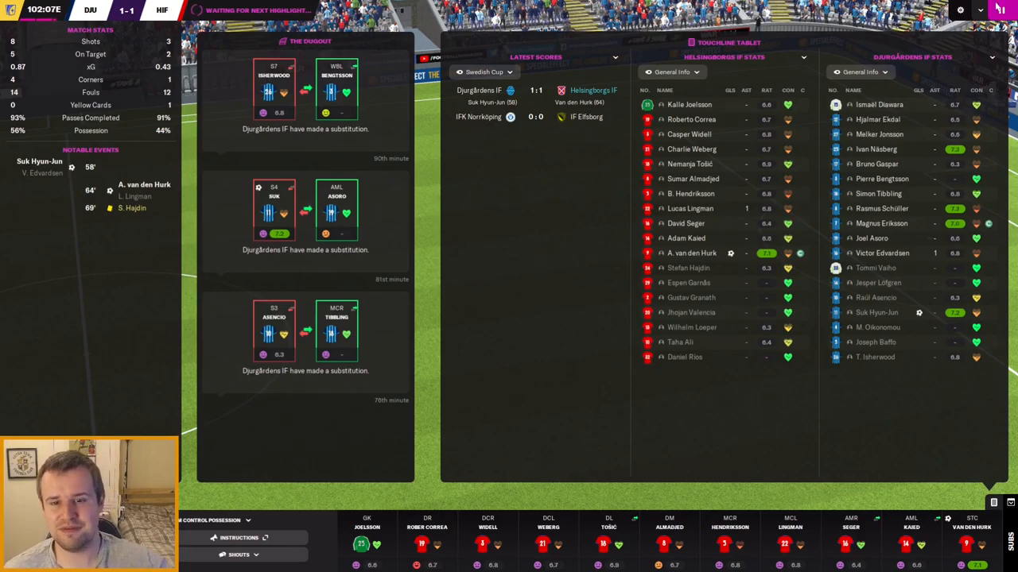
Resume play so the second period of extra time begins at 1–1
click(238, 553)
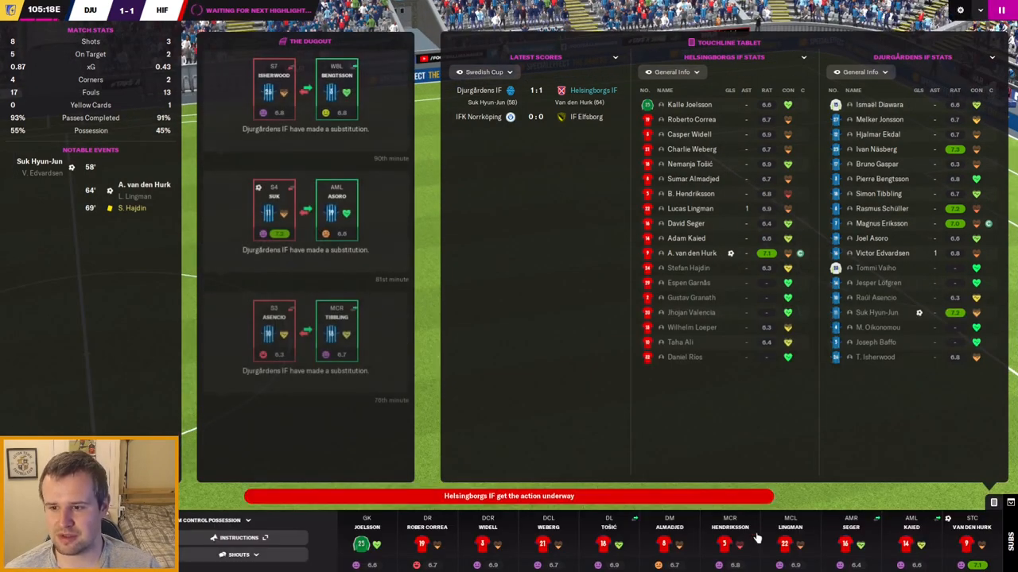
mouse_move(611, 445)
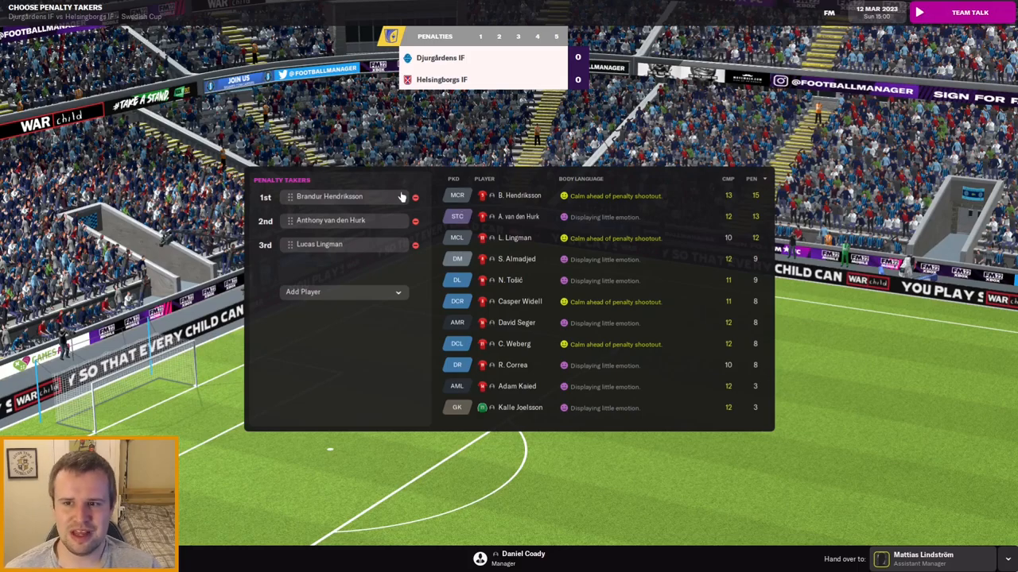
mouse_move(416, 303)
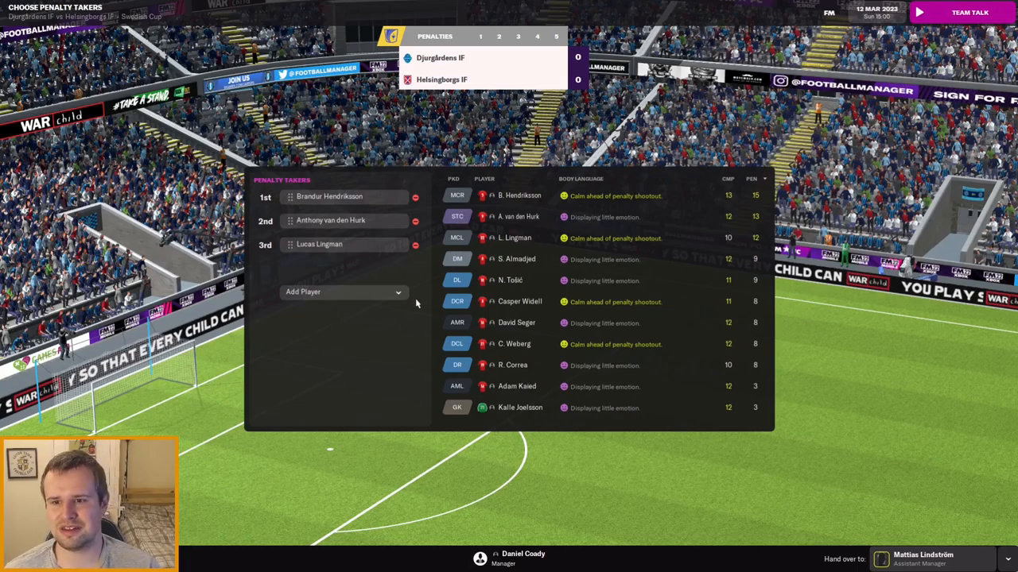
mouse_move(477, 323)
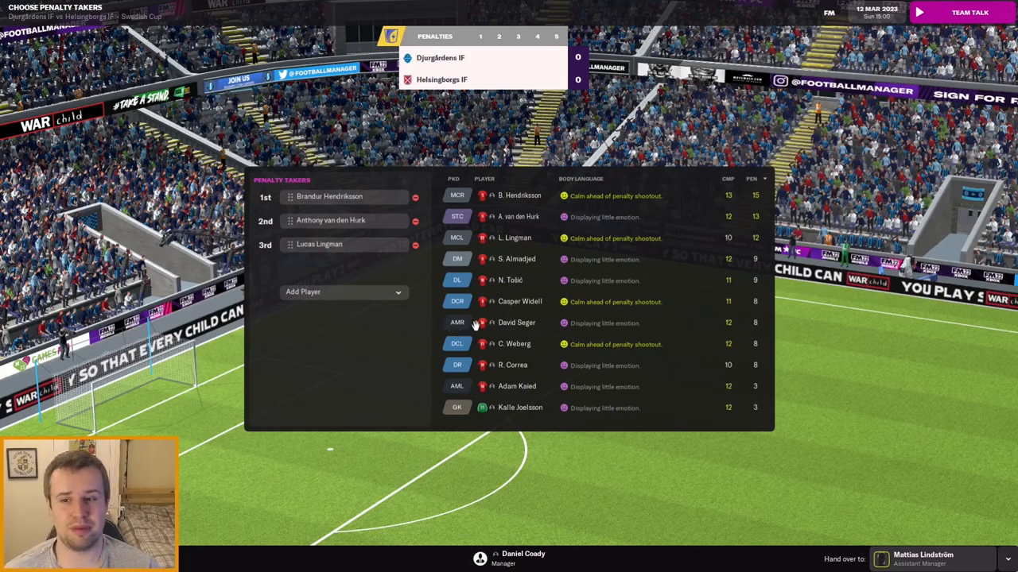
mouse_move(509, 247)
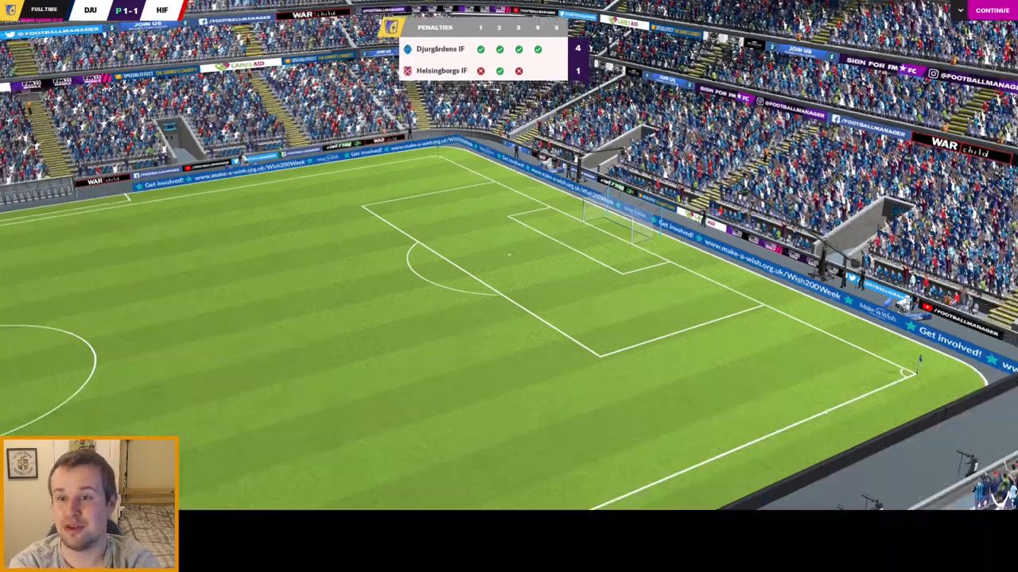
Continue past the shootout to the inbox message on the unsuccessful Fremad Amager interview
click(992, 9)
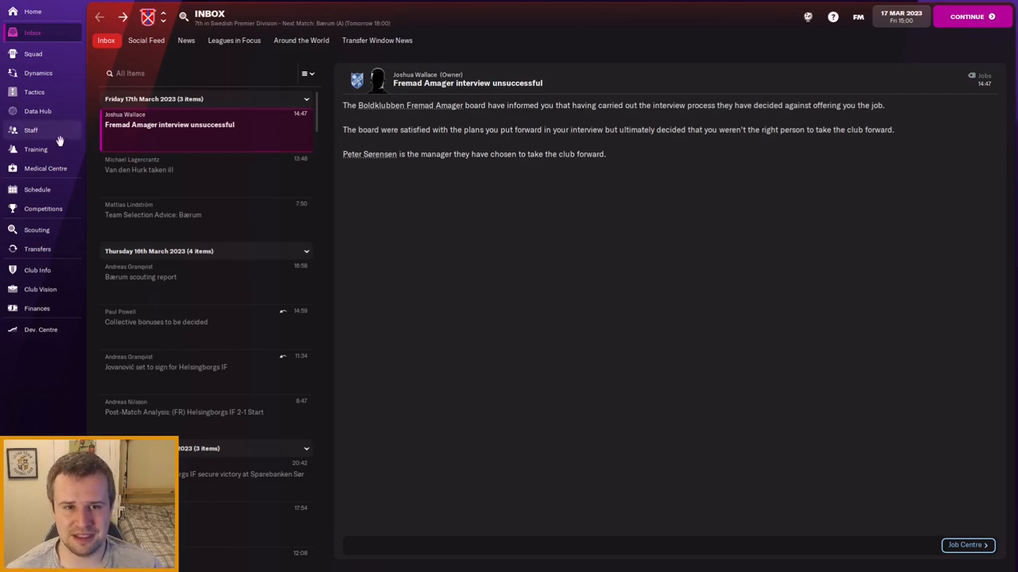
Go through Staff and Job Centre to the Job Security list of insecure manager posts
click(30, 130)
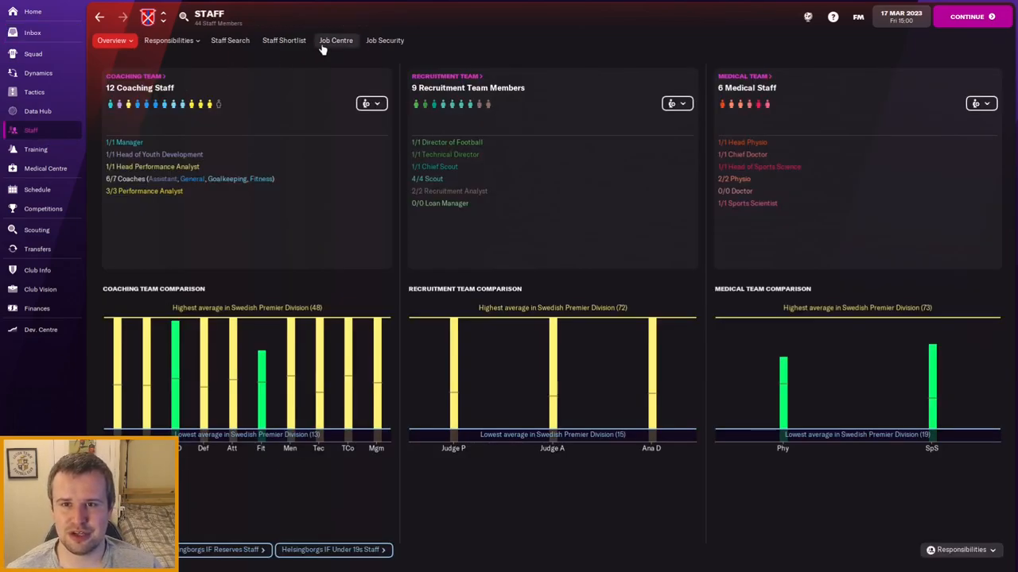
click(334, 42)
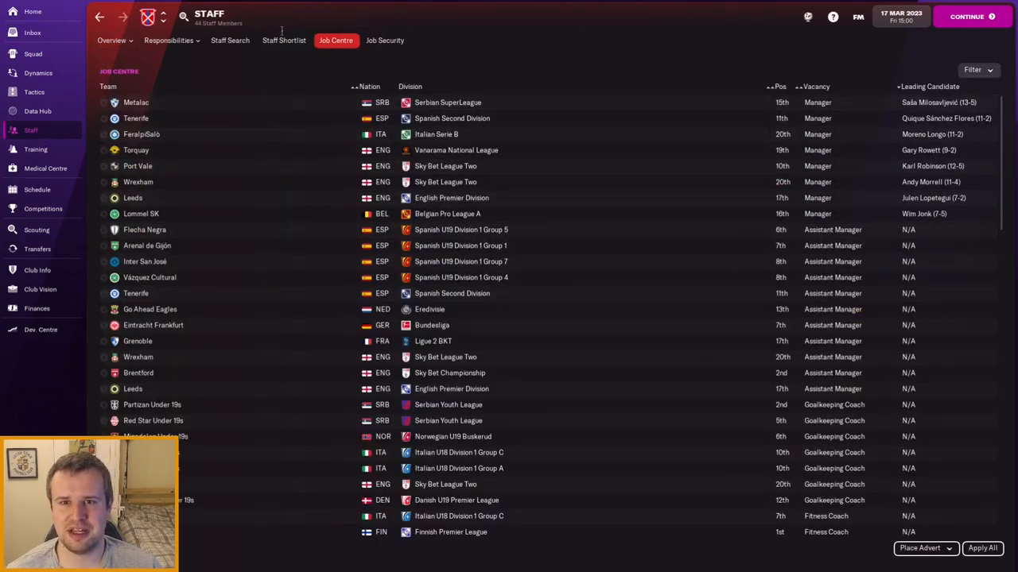
click(385, 41)
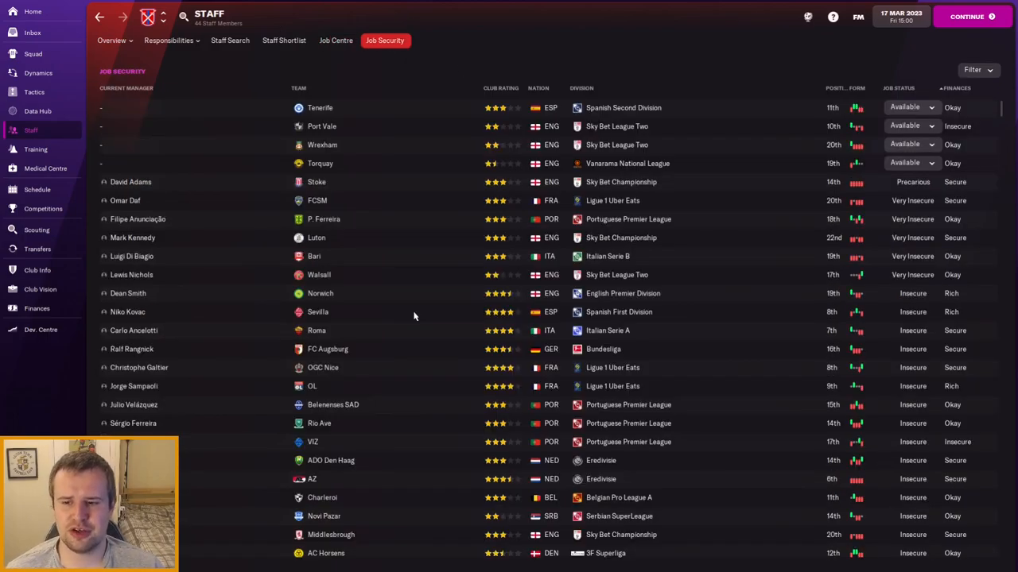
mouse_move(413, 299)
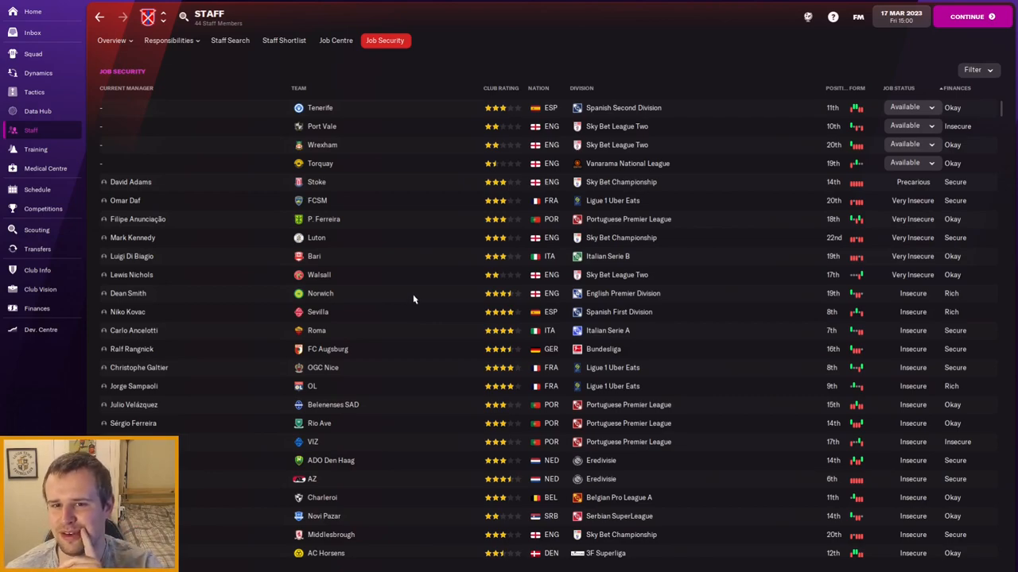
mouse_move(400, 276)
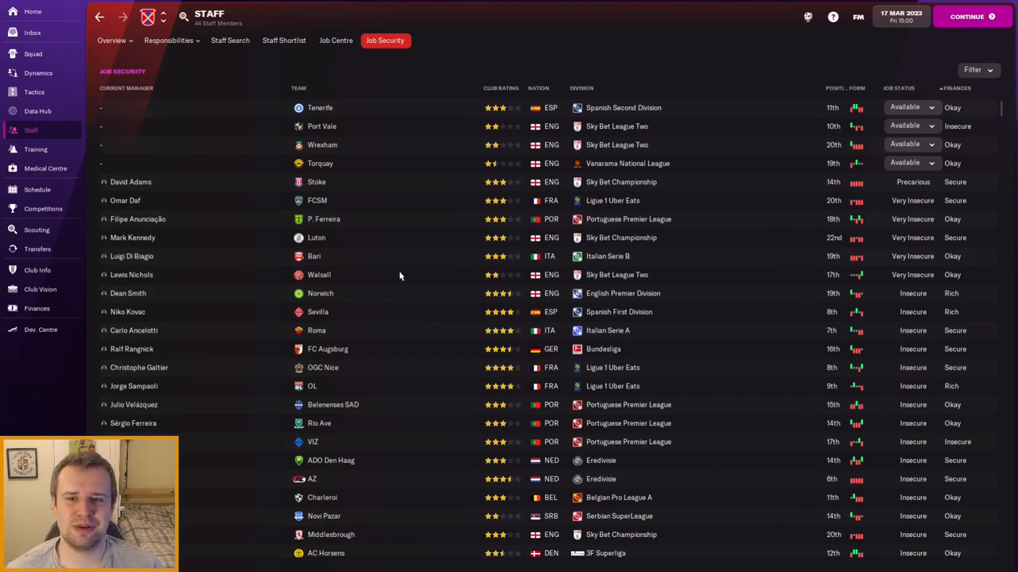
mouse_move(334, 256)
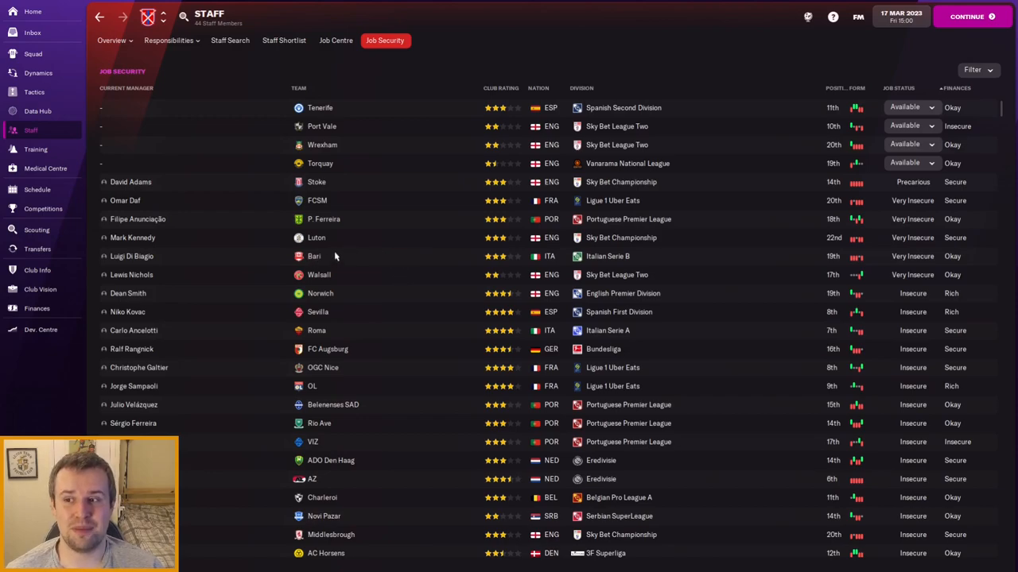
mouse_move(633, 245)
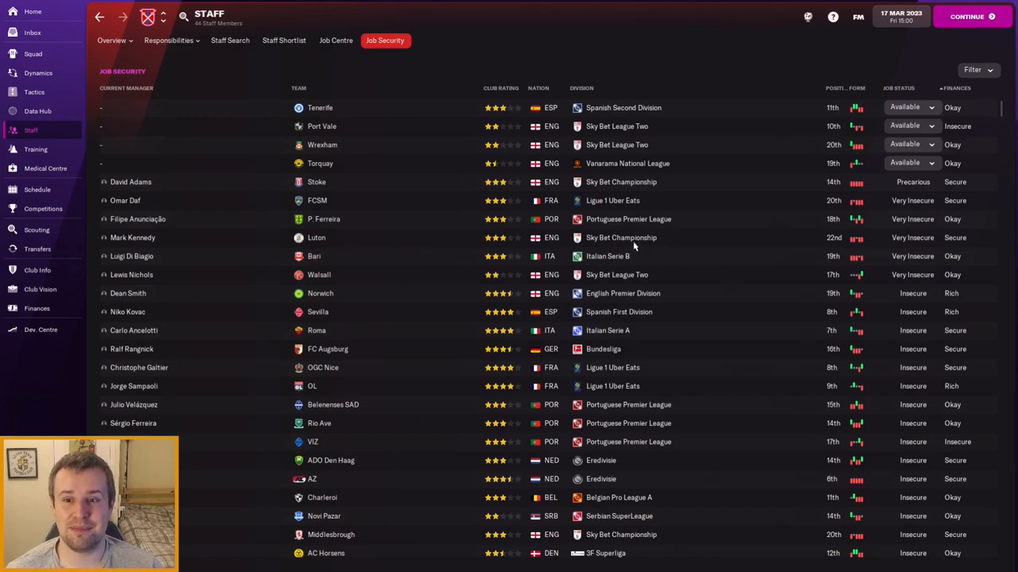
mouse_move(620, 247)
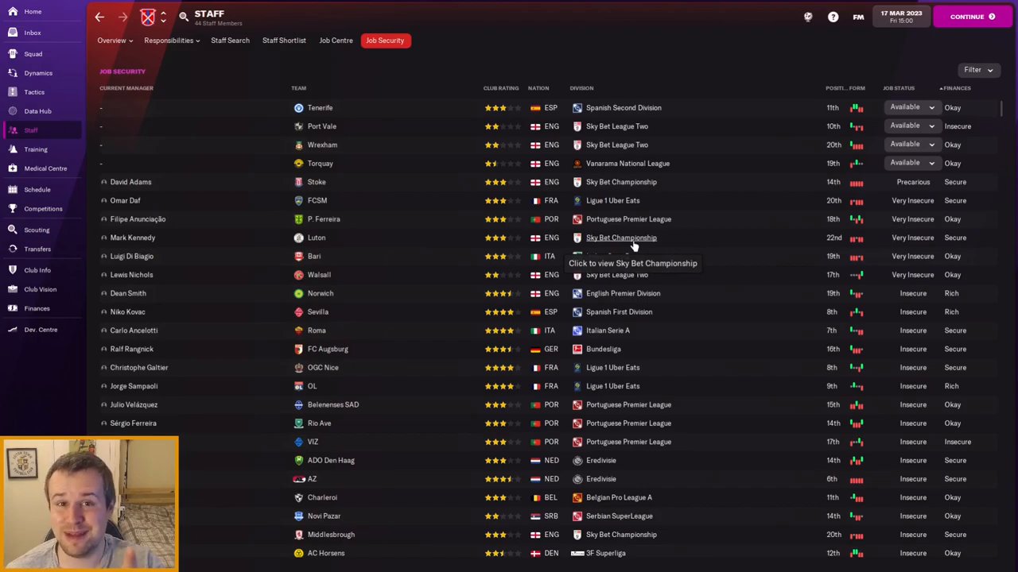
mouse_move(635, 251)
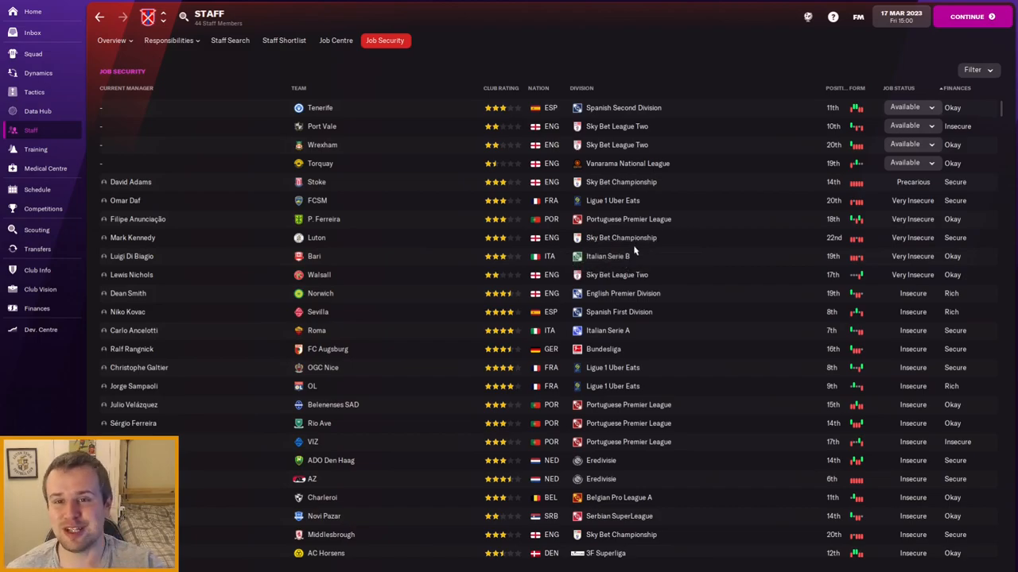
scroll(down, 3)
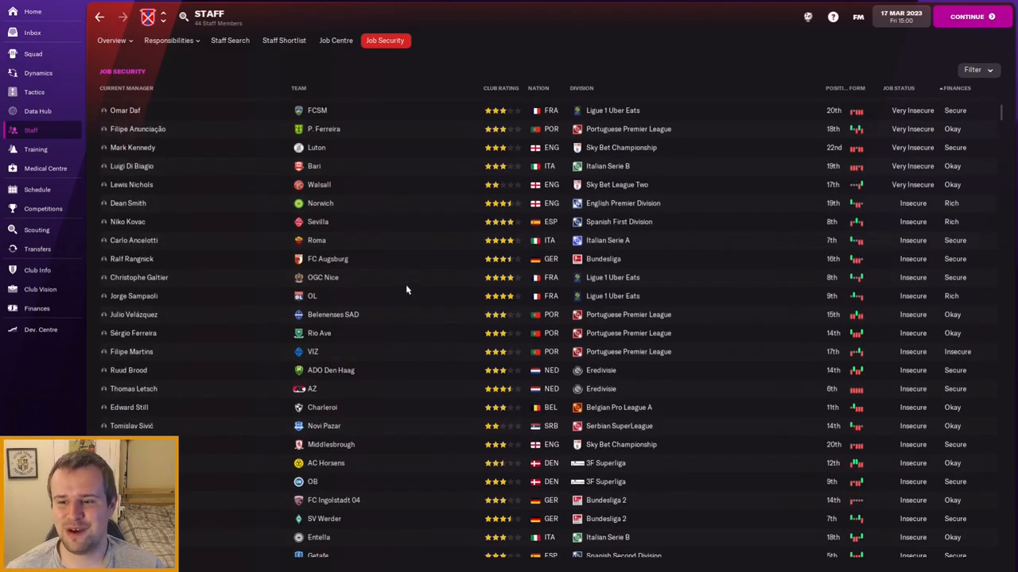
scroll(down, 3)
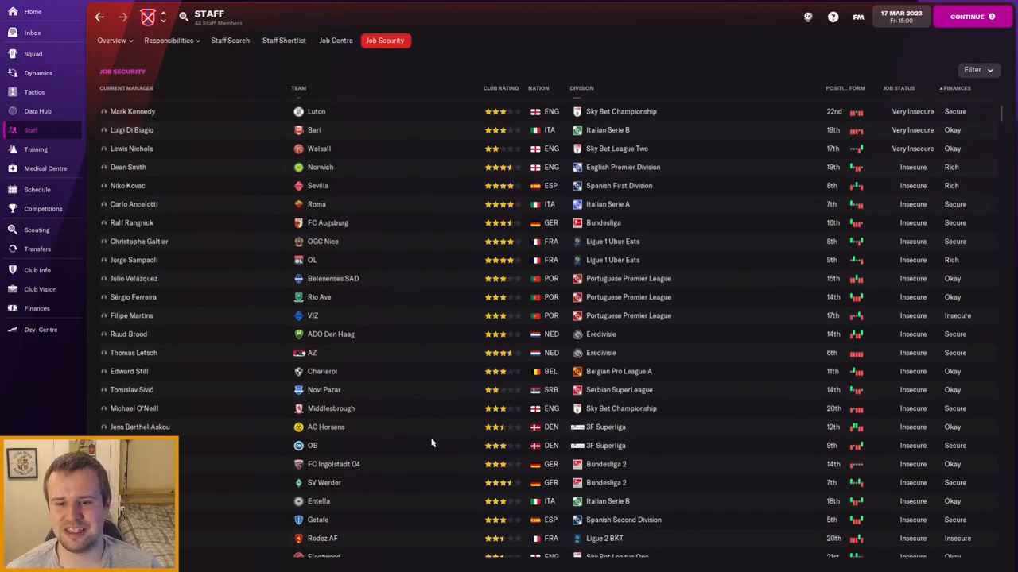
scroll(down, 3)
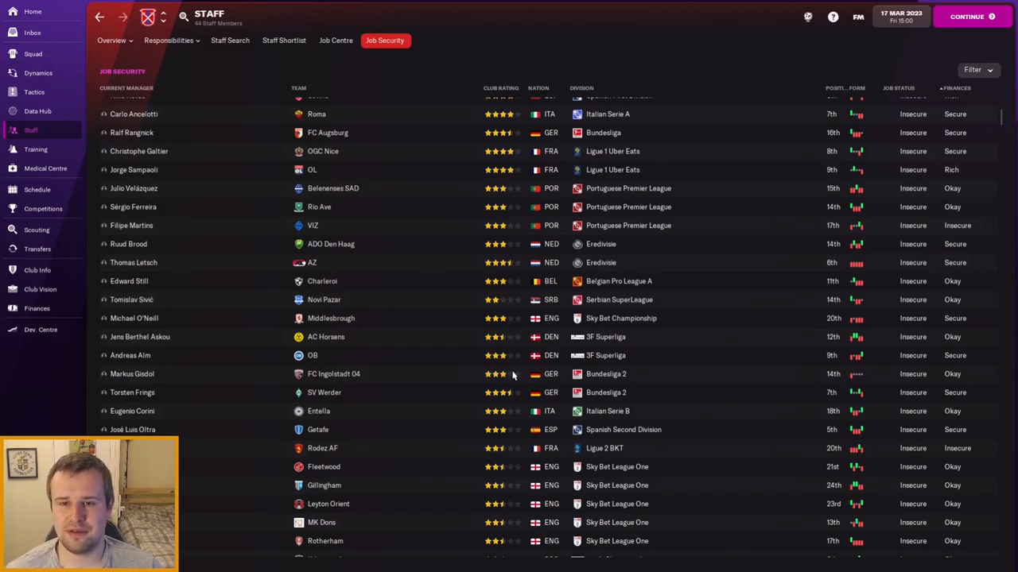
scroll(down, 3)
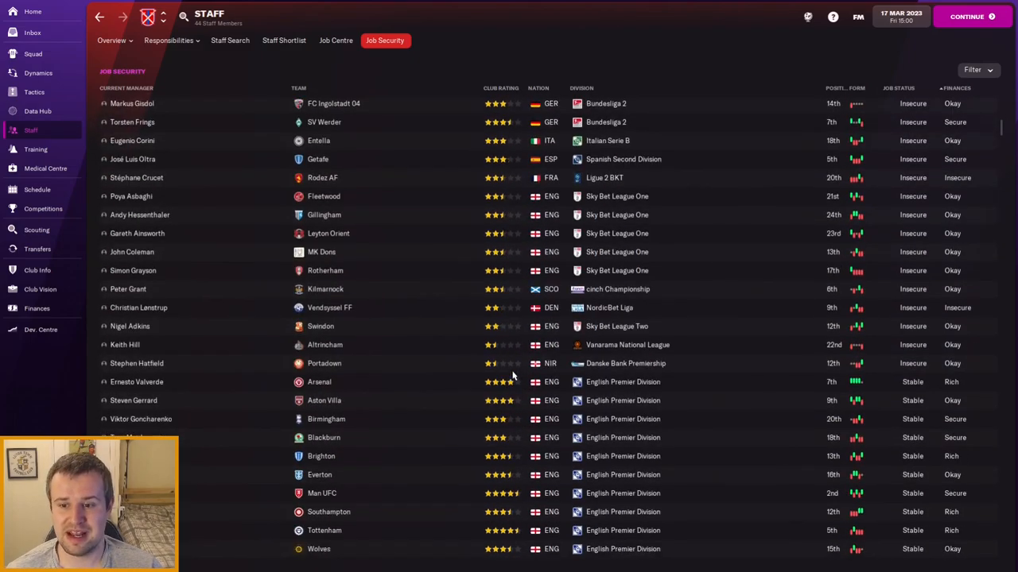
scroll(down, 3)
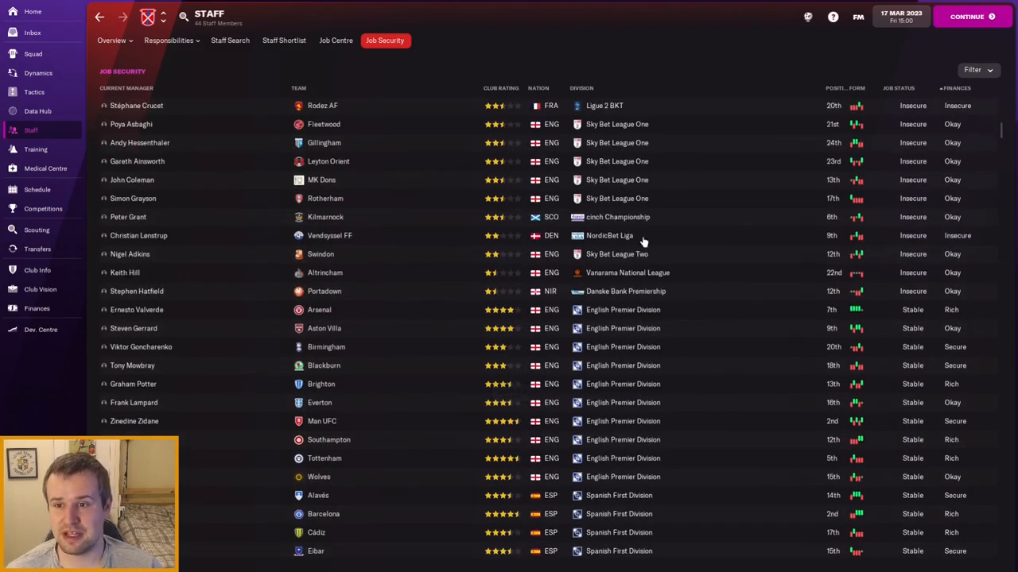
mouse_move(611, 239)
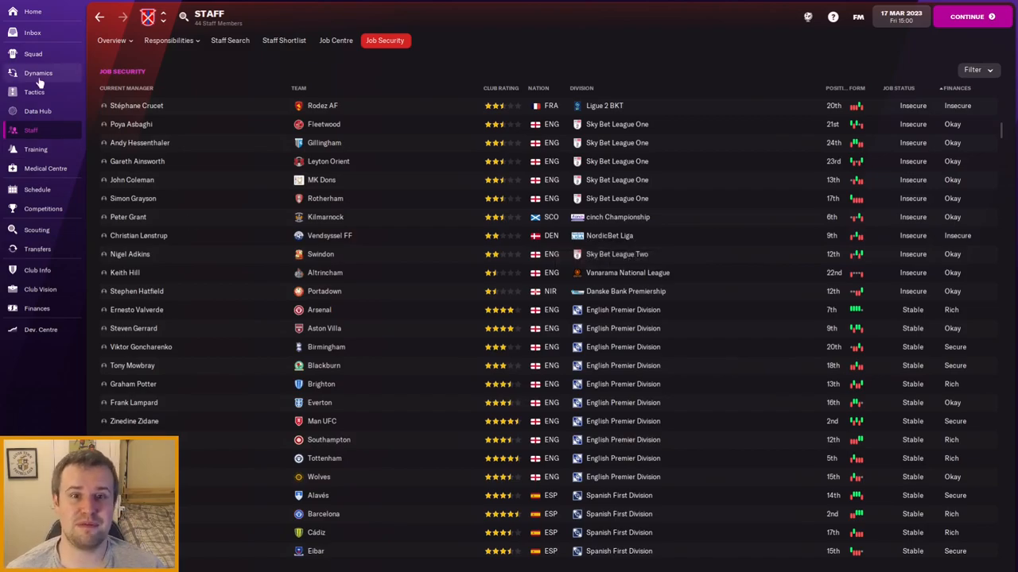
Return via the Inbox to the Home overview previewing the Bærum friendly
click(34, 33)
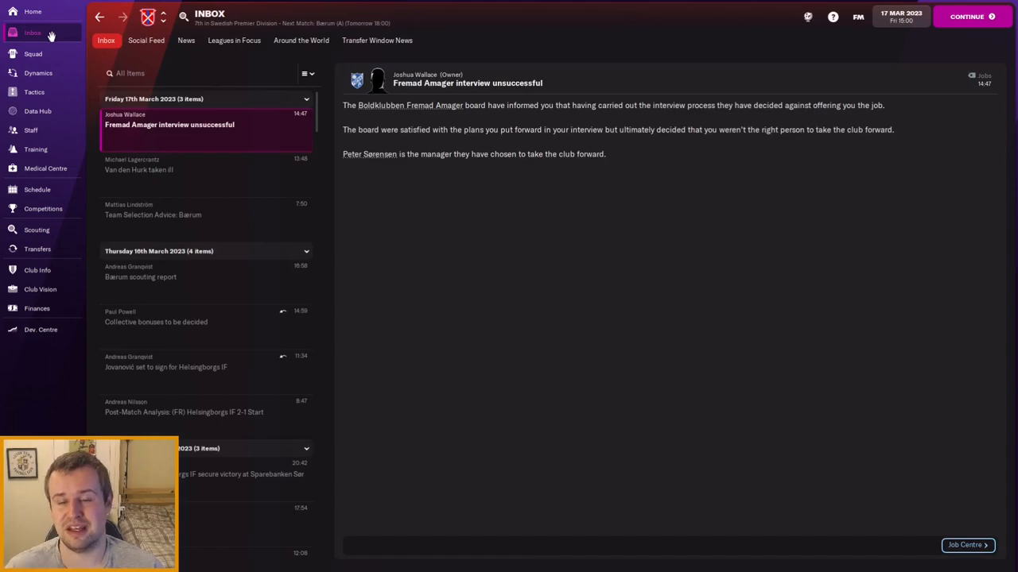
mouse_move(30, 34)
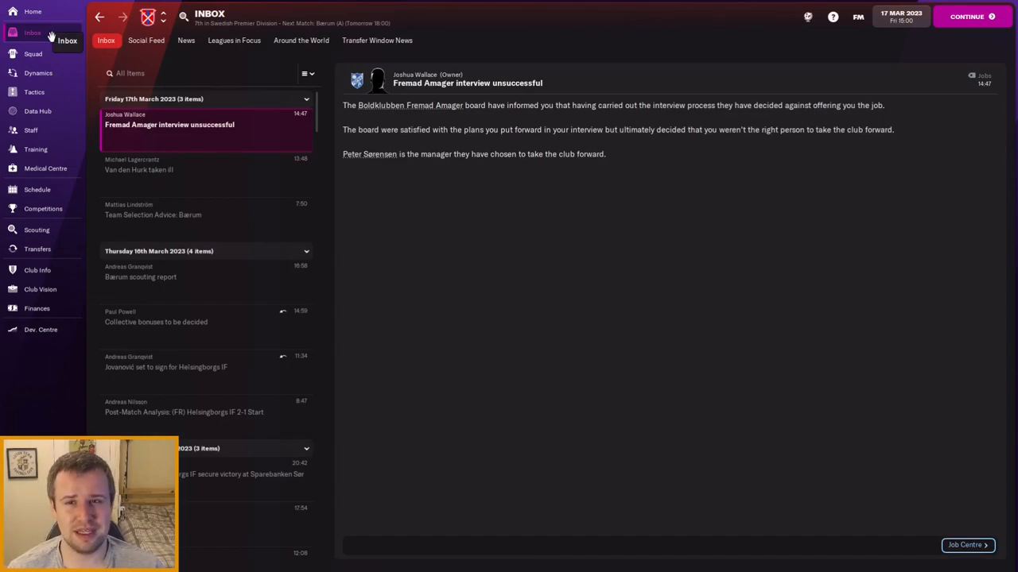
mouse_move(29, 12)
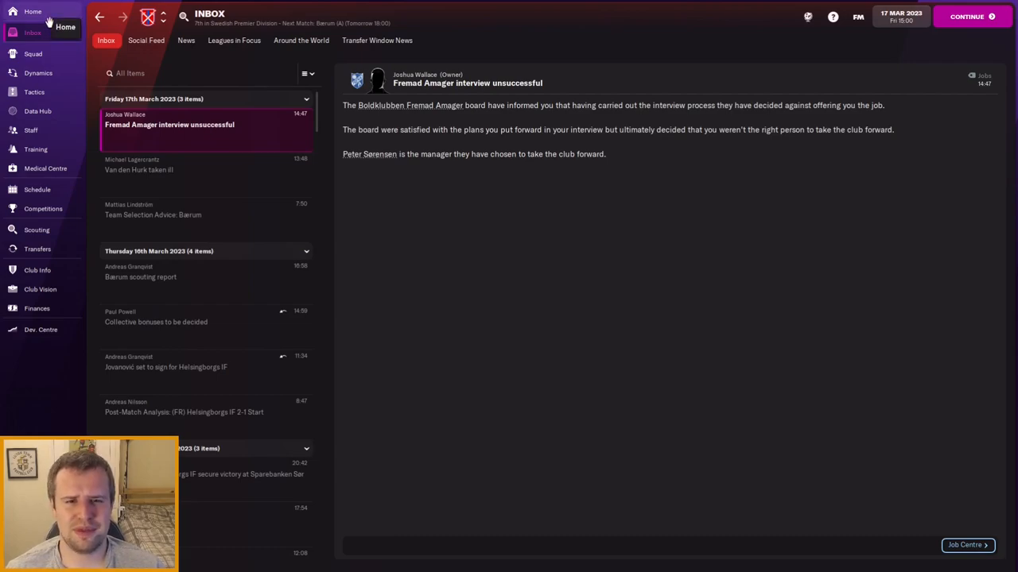
click(29, 12)
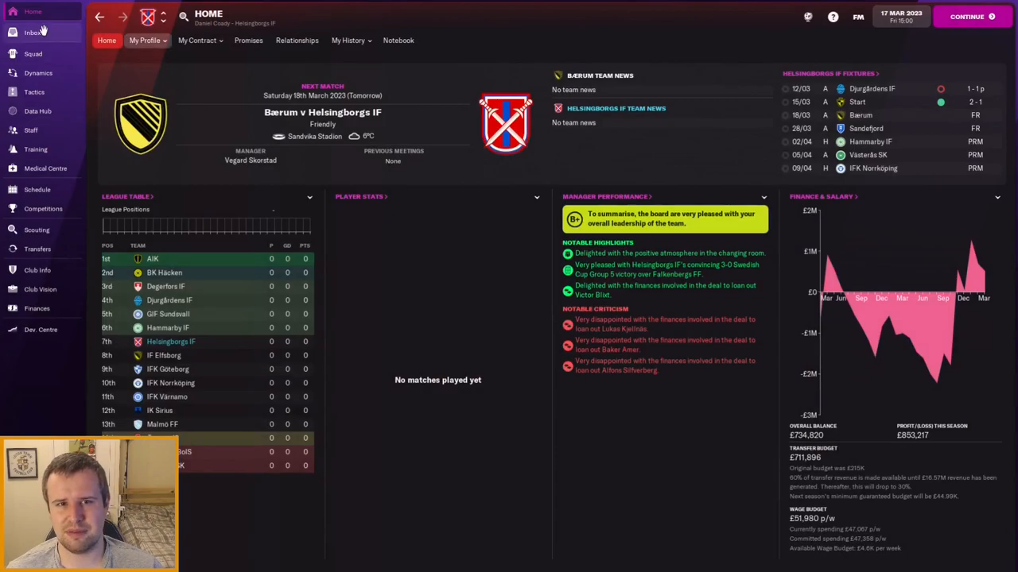
Go via the Inbox to the Schedule showing 2023 fixtures with Bærum away next
click(31, 38)
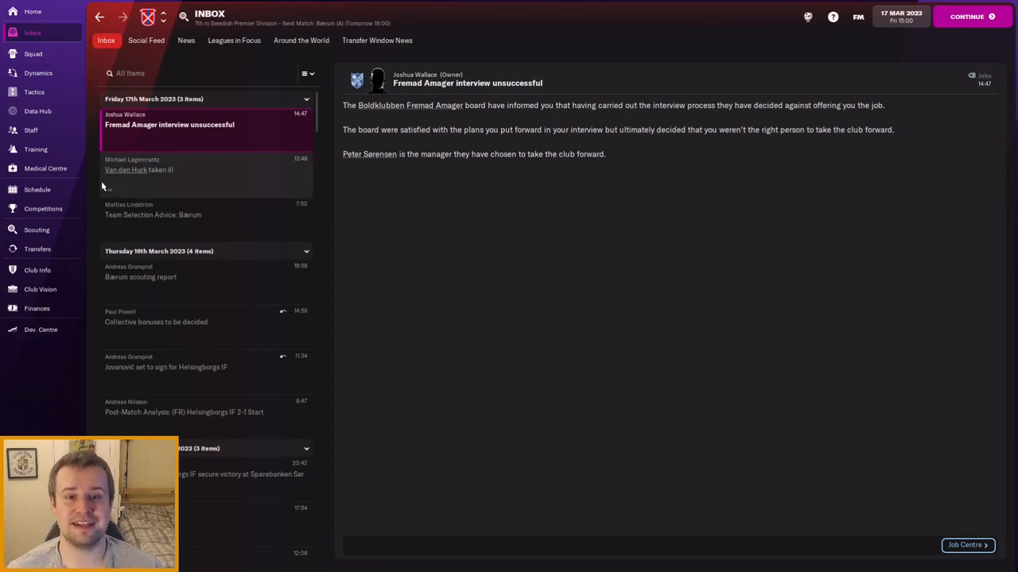
click(37, 189)
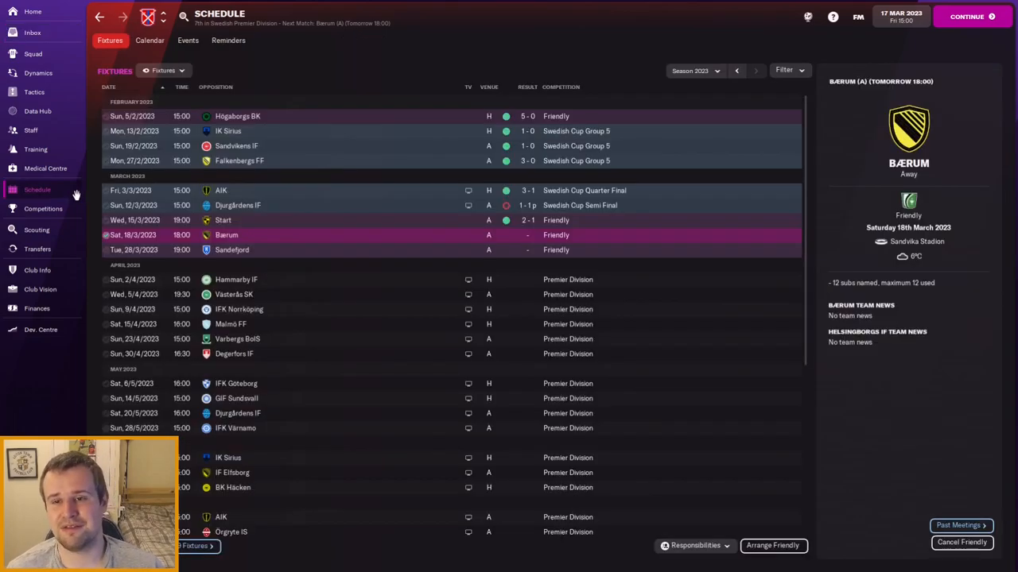